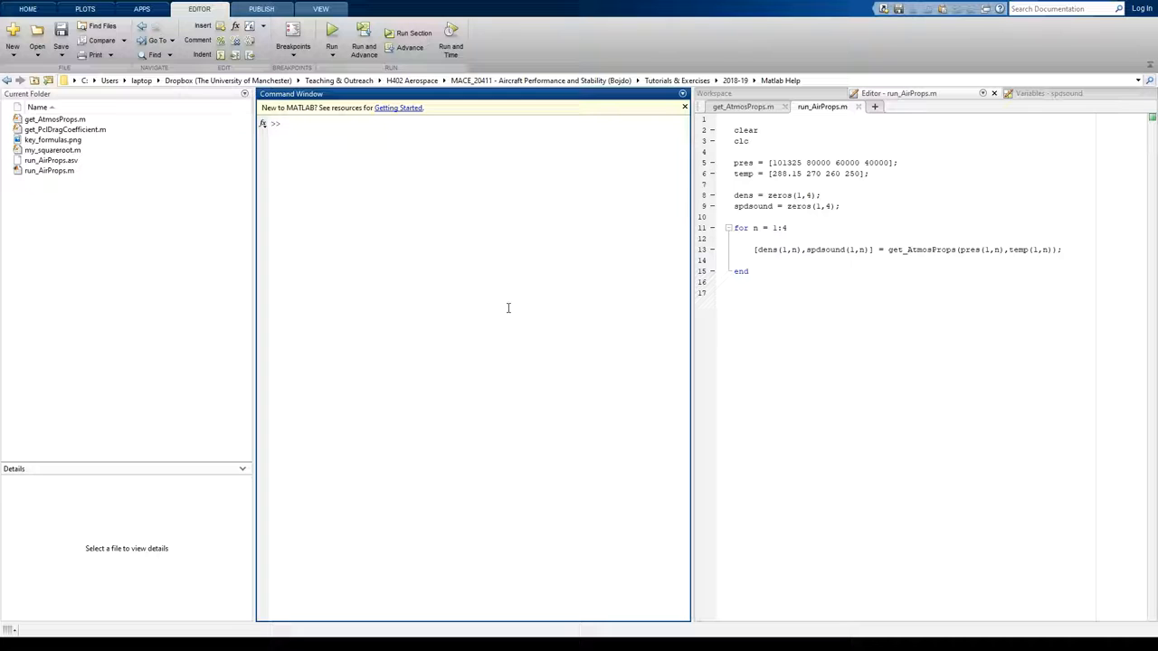
Preview key_formulae.png with the air density and speed-of-sound equations in the Details pane
left_click(286, 123)
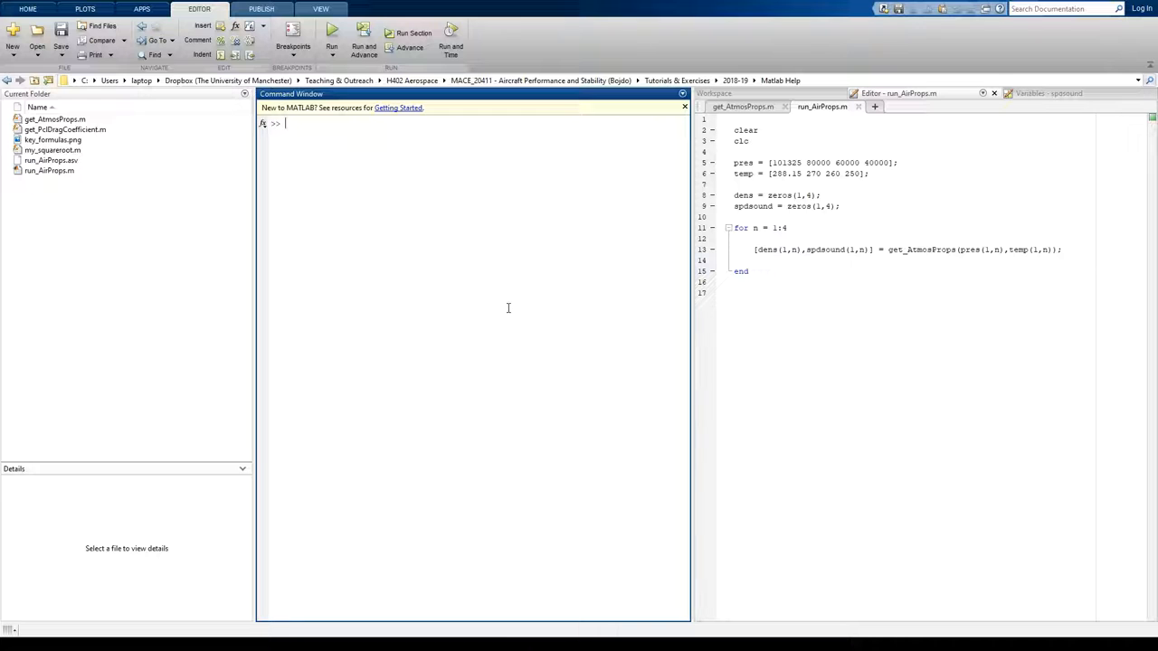
mouse_move(465, 272)
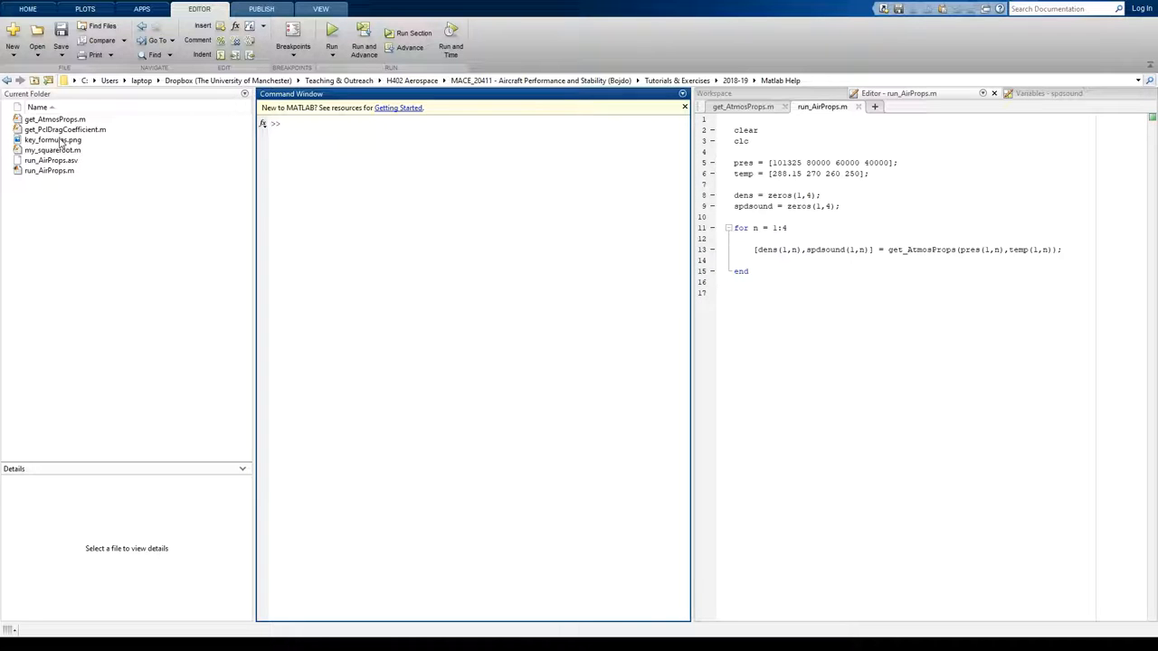
left_click(52, 141)
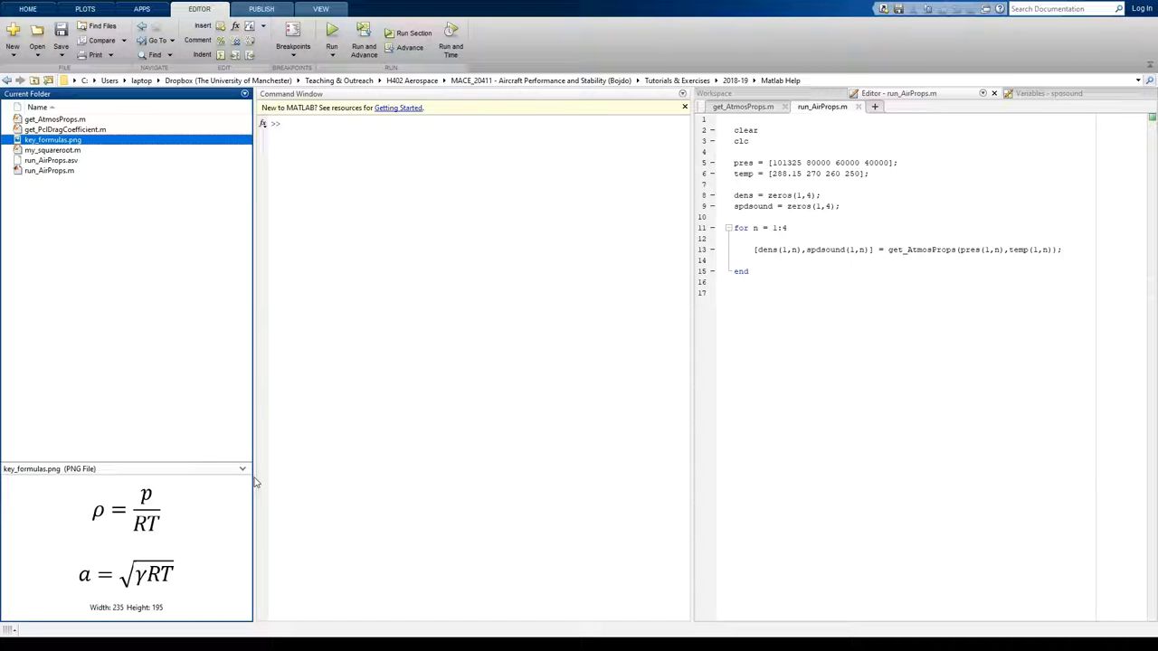
mouse_move(214, 575)
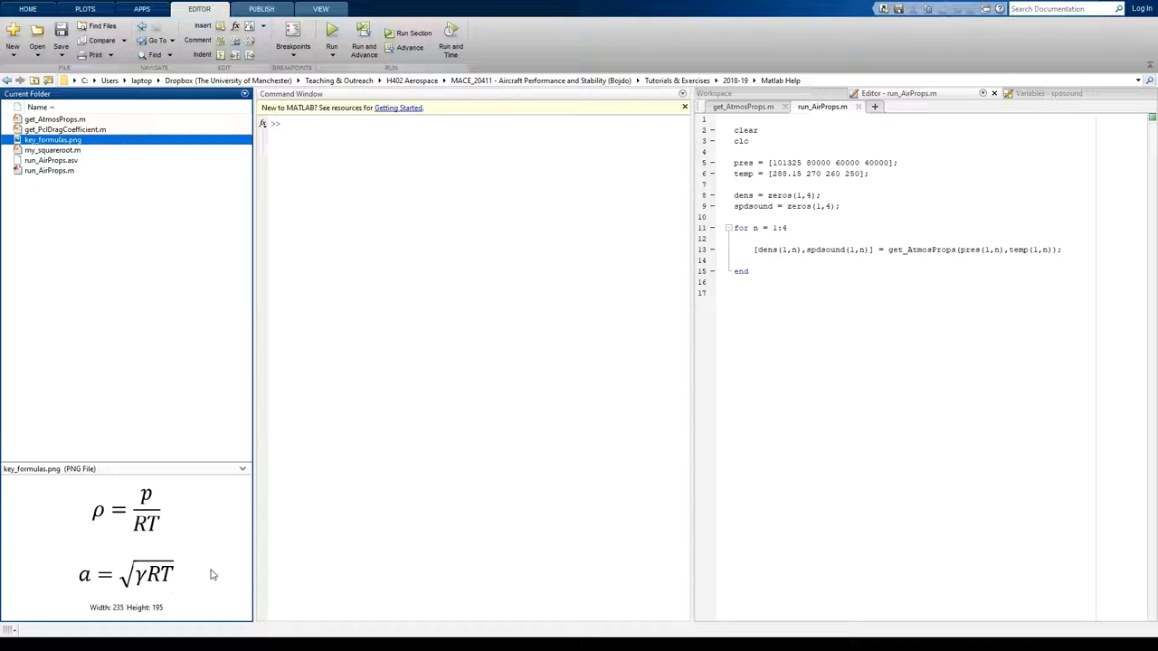
mouse_move(100, 594)
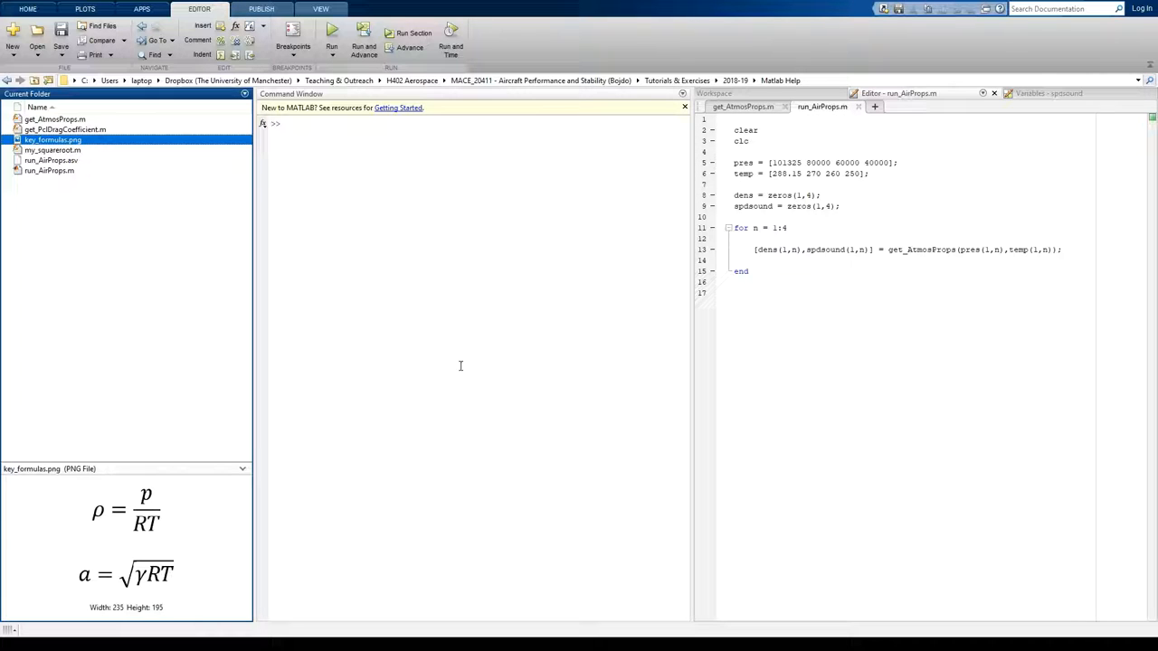
mouse_move(691, 369)
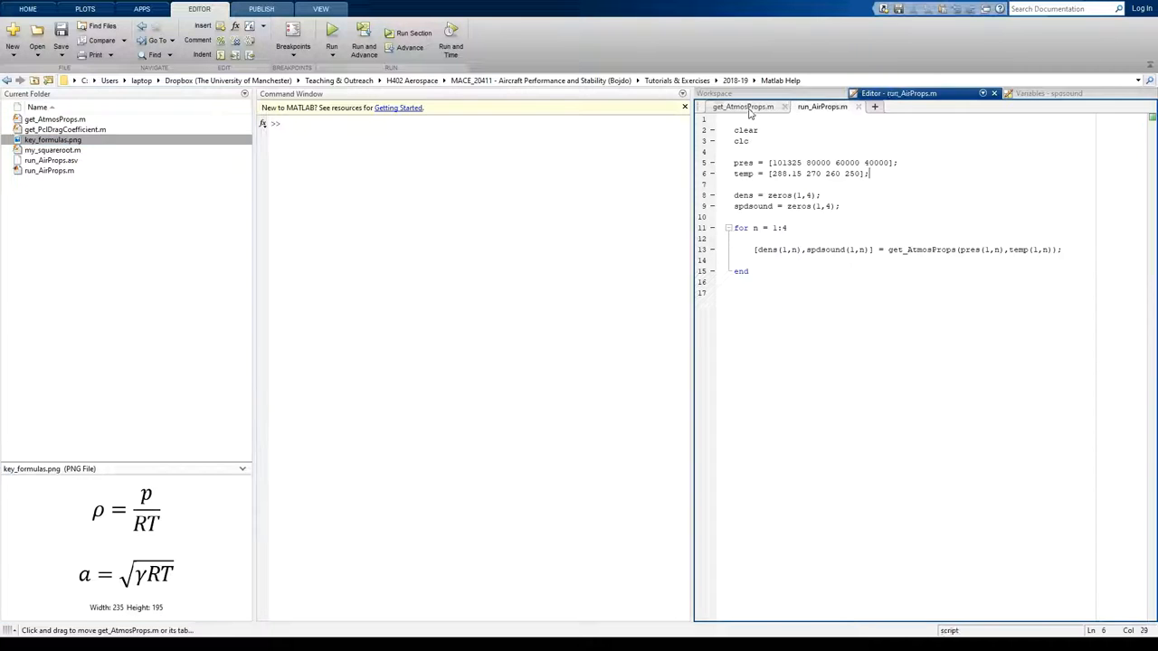
Change line 13 to [~,spdsound(1,n)] = get_AtmosProps(pres,temp(1,n)); discarding density
left_click(742, 105)
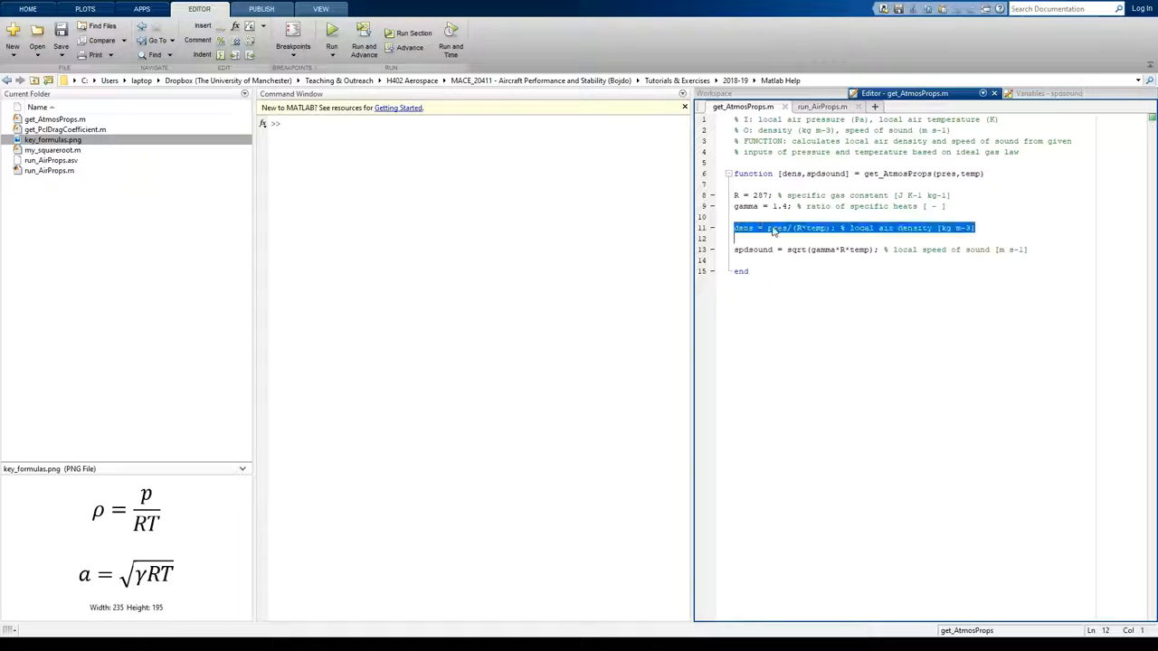
left_click(821, 105)
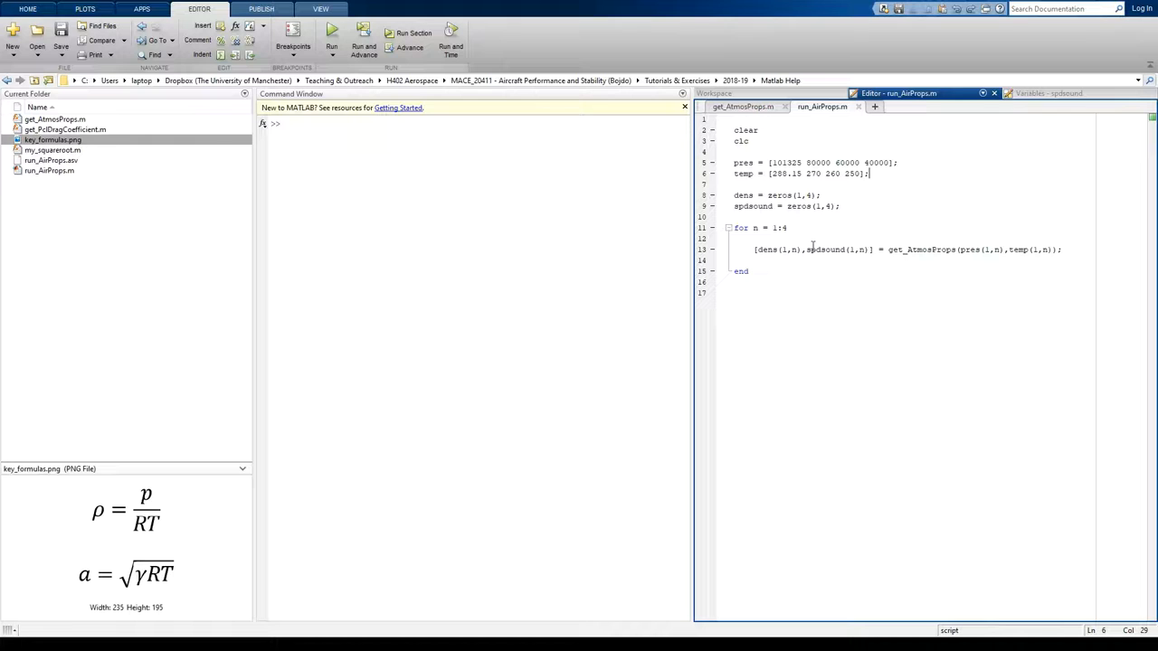
double_click(774, 250)
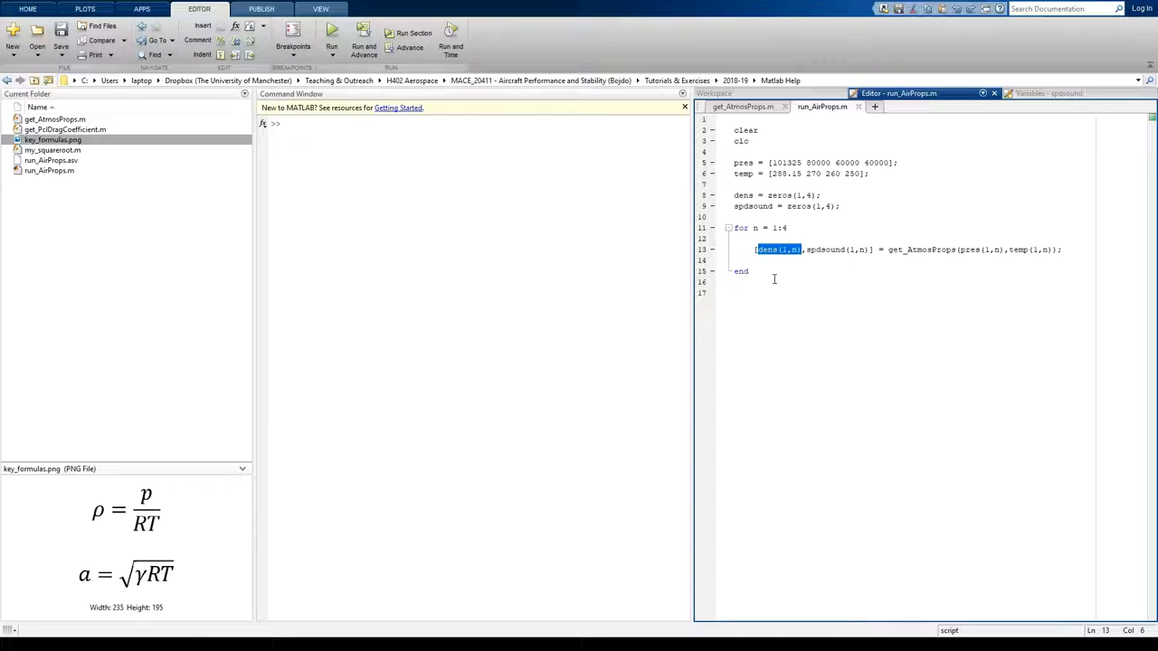
type("~")
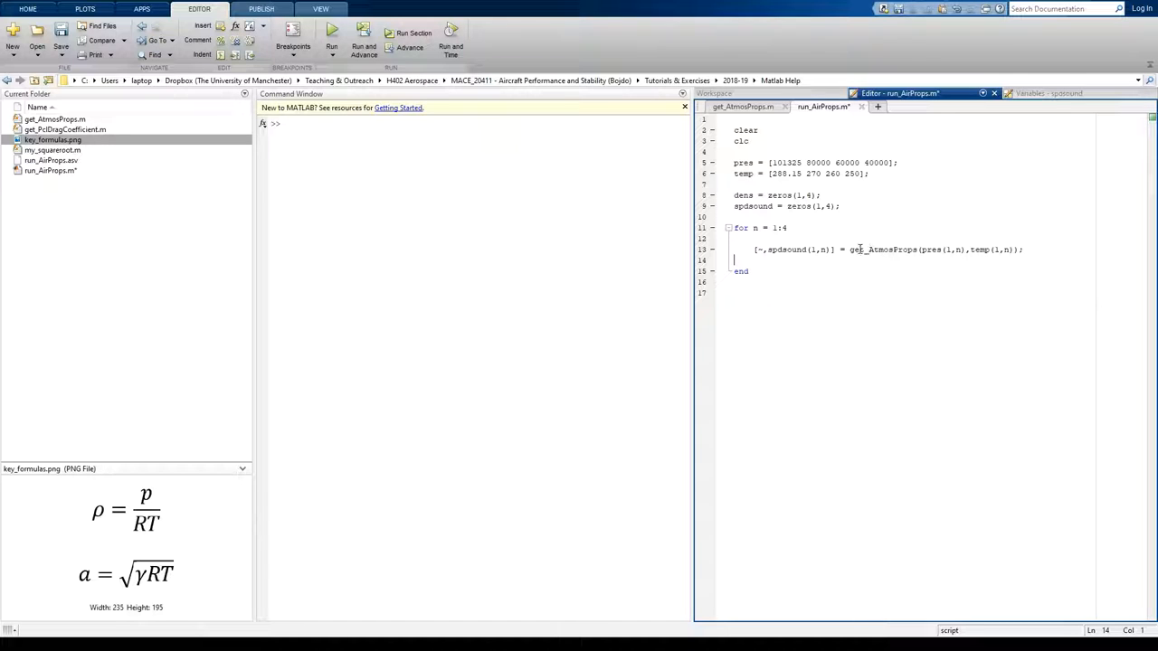
mouse_move(869, 261)
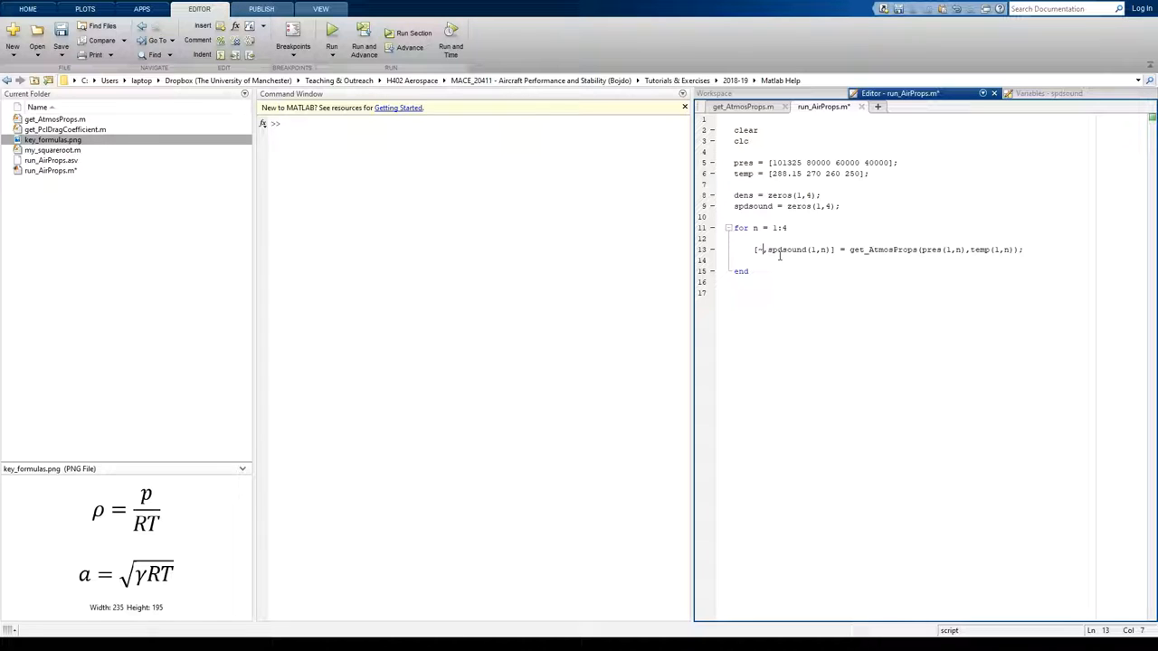
double_click(777, 249)
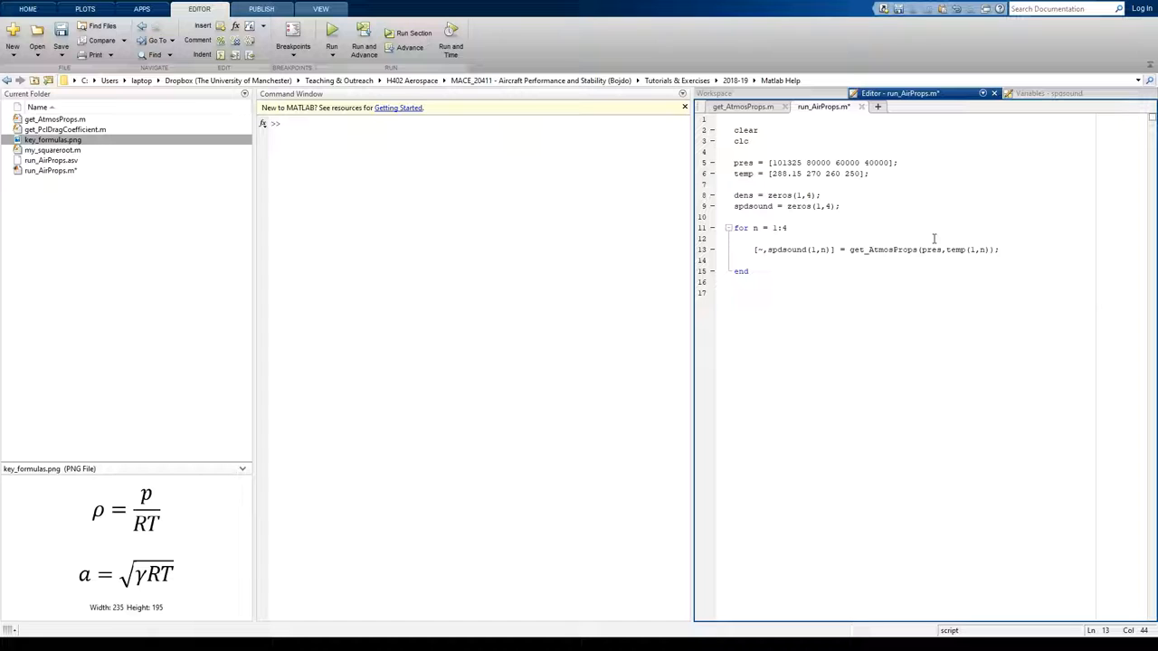
Delete the extra pressure values so line 5 reads pres = 101325;
left_click(769, 163)
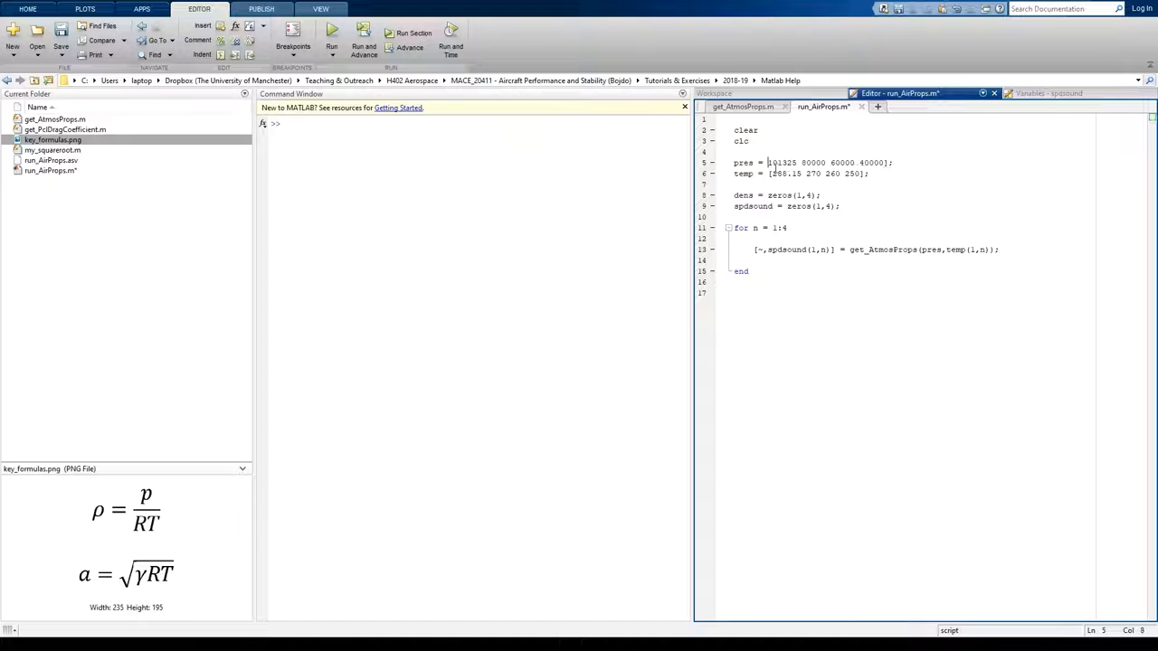
left_click_drag(799, 163, 876, 163)
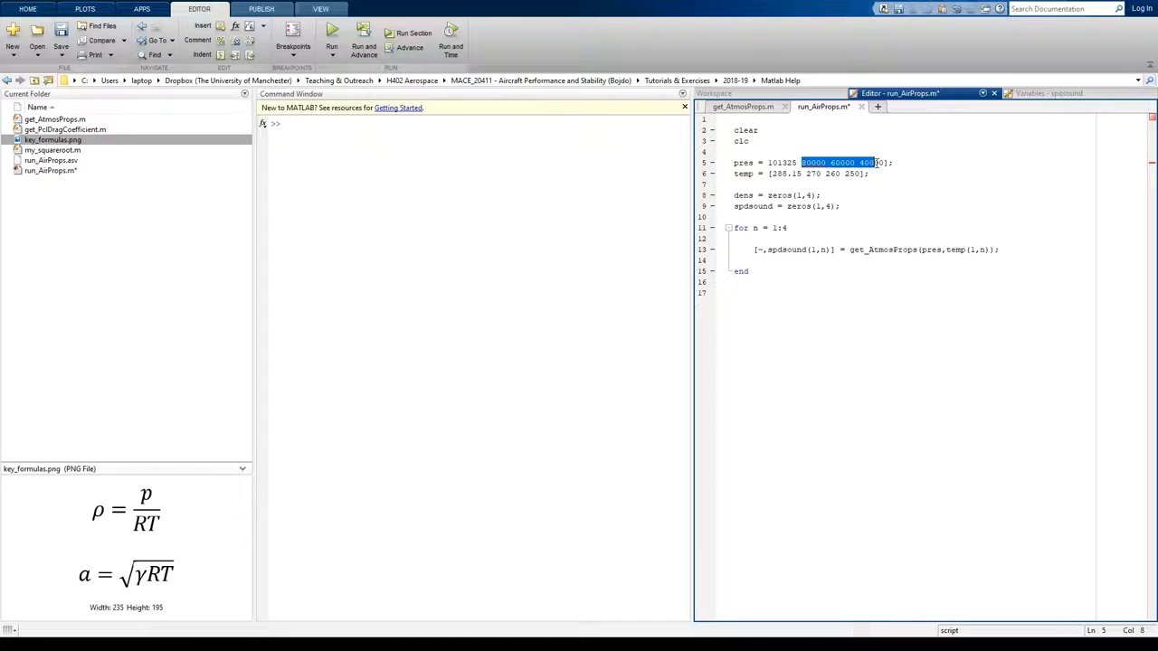
key("Delete")
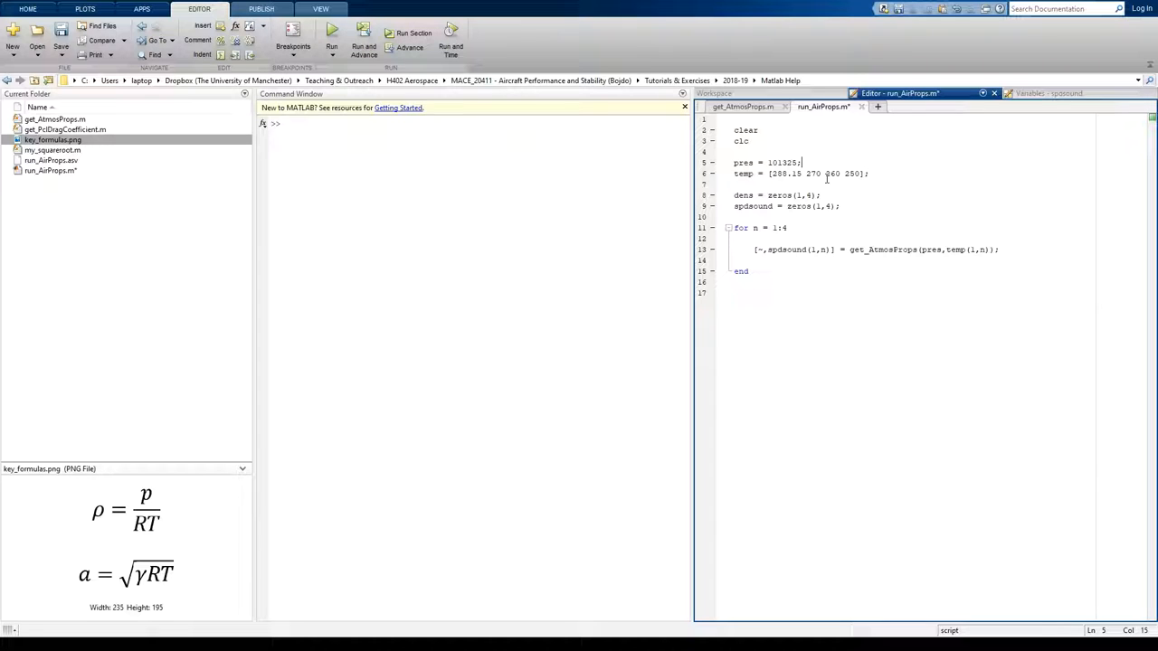
mouse_move(858, 181)
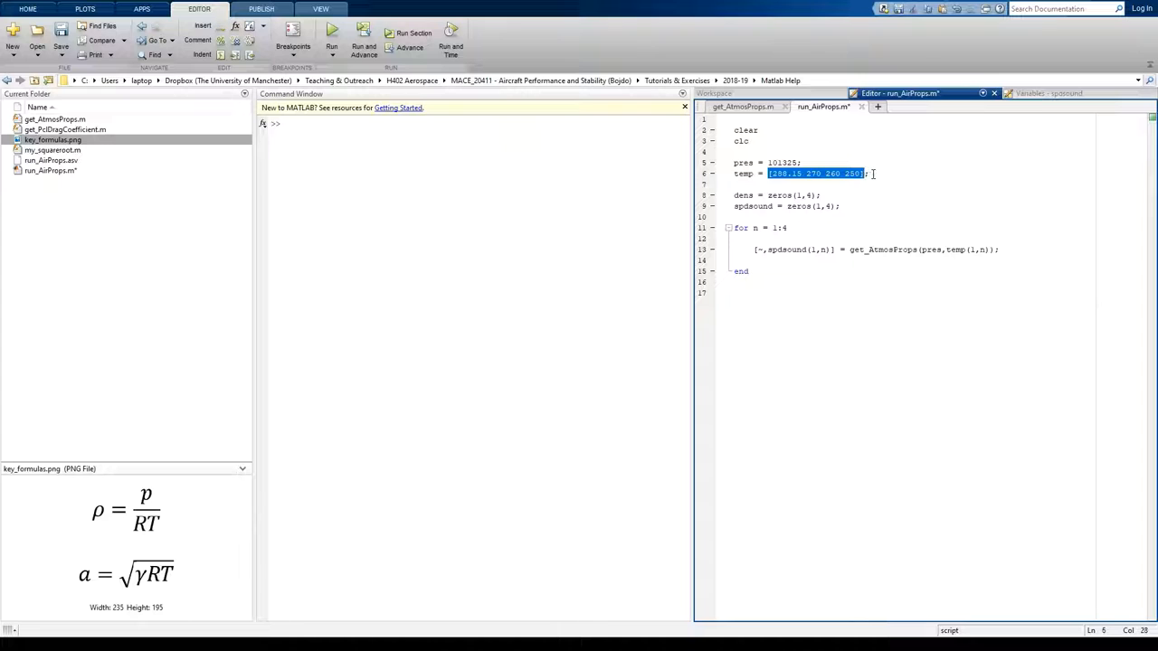
Rewrite line 6 as temp = linspace(288,216,25);
type("linsp;")
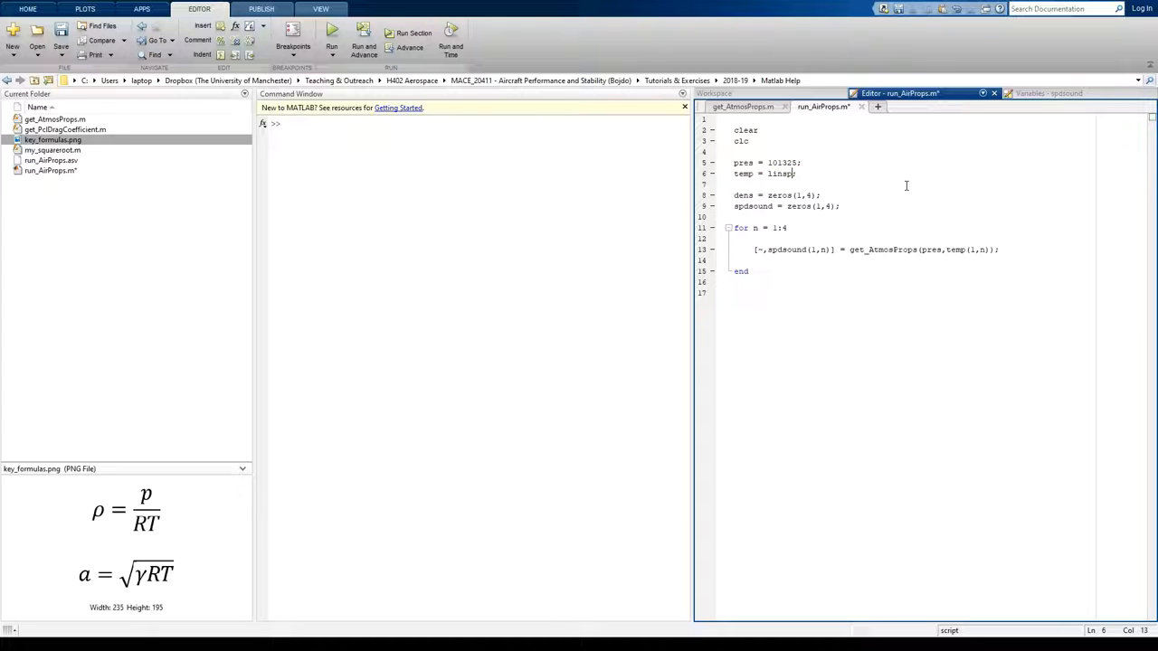
type("ace;")
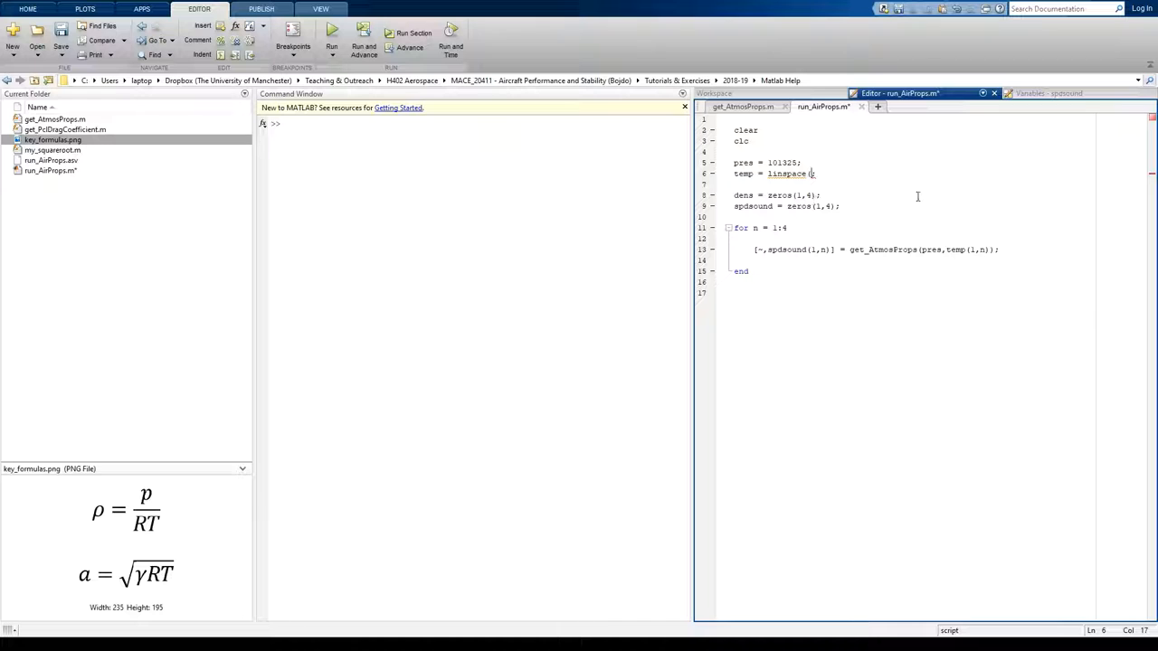
mouse_move(817, 186)
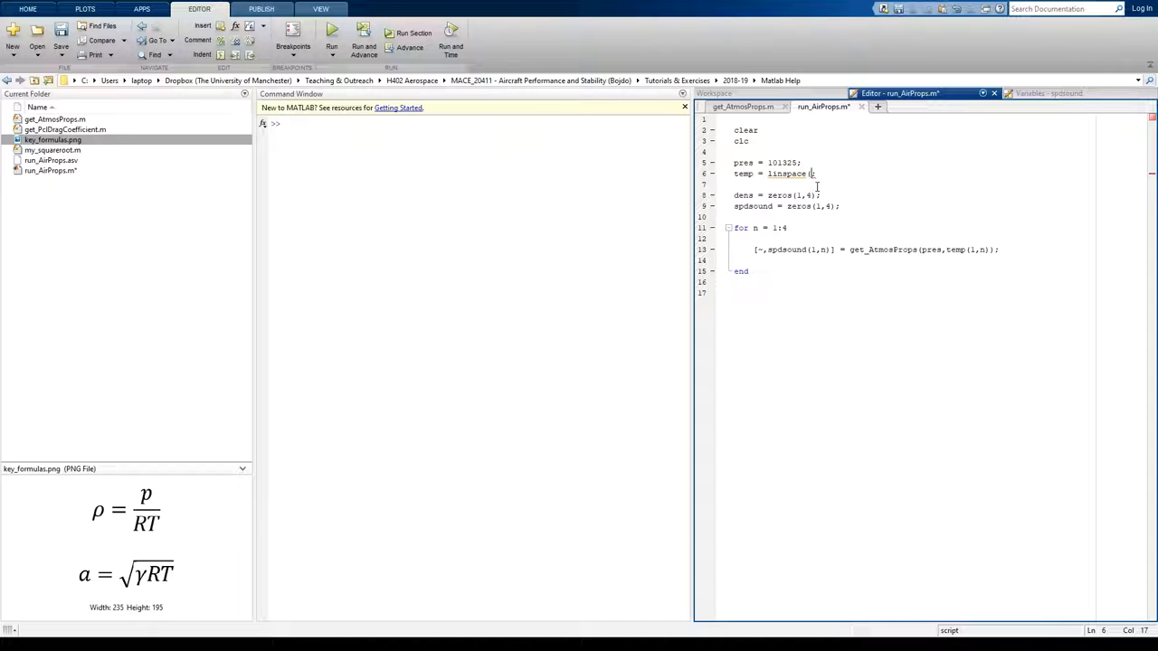
mouse_move(861, 186)
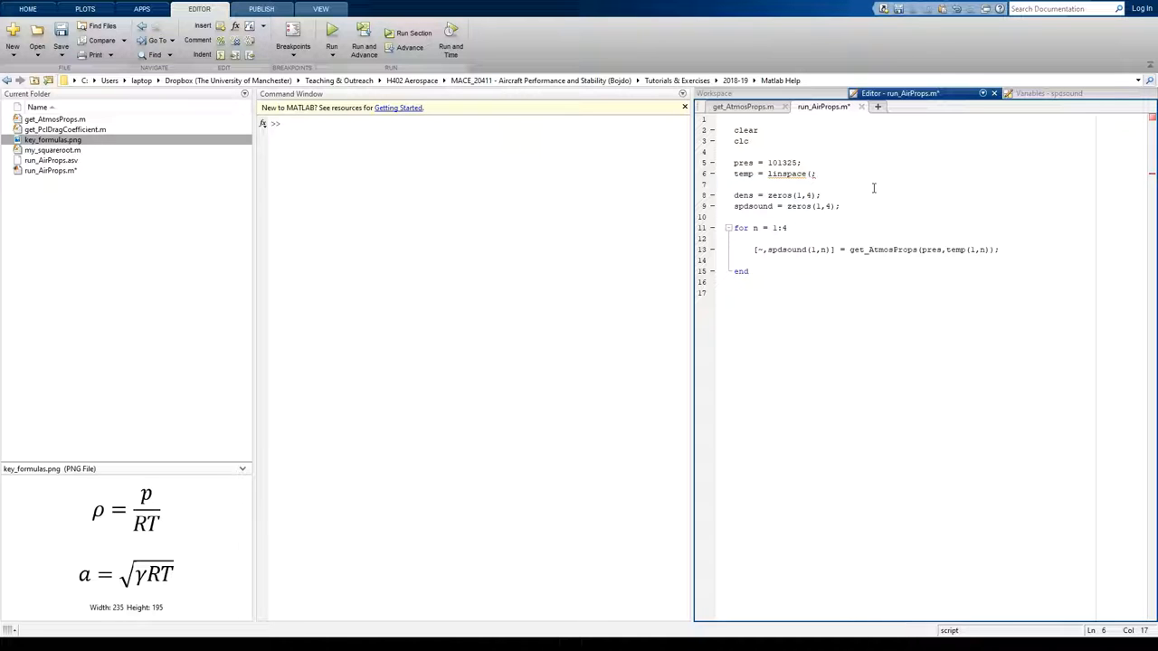
type("288,21")
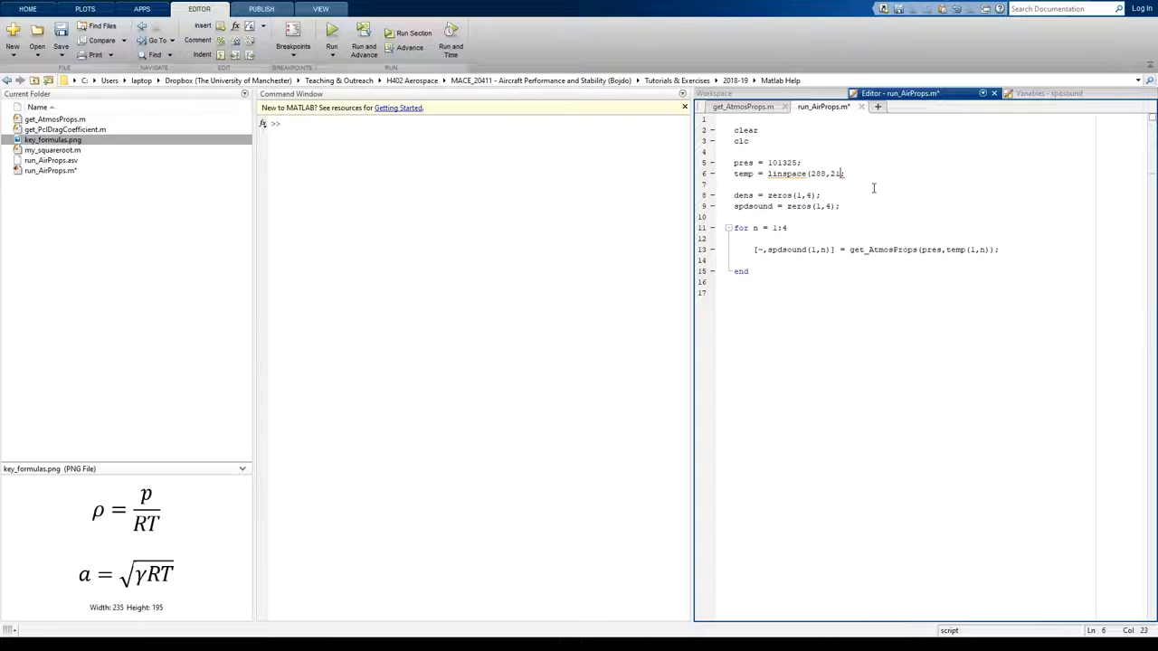
type("6,;")
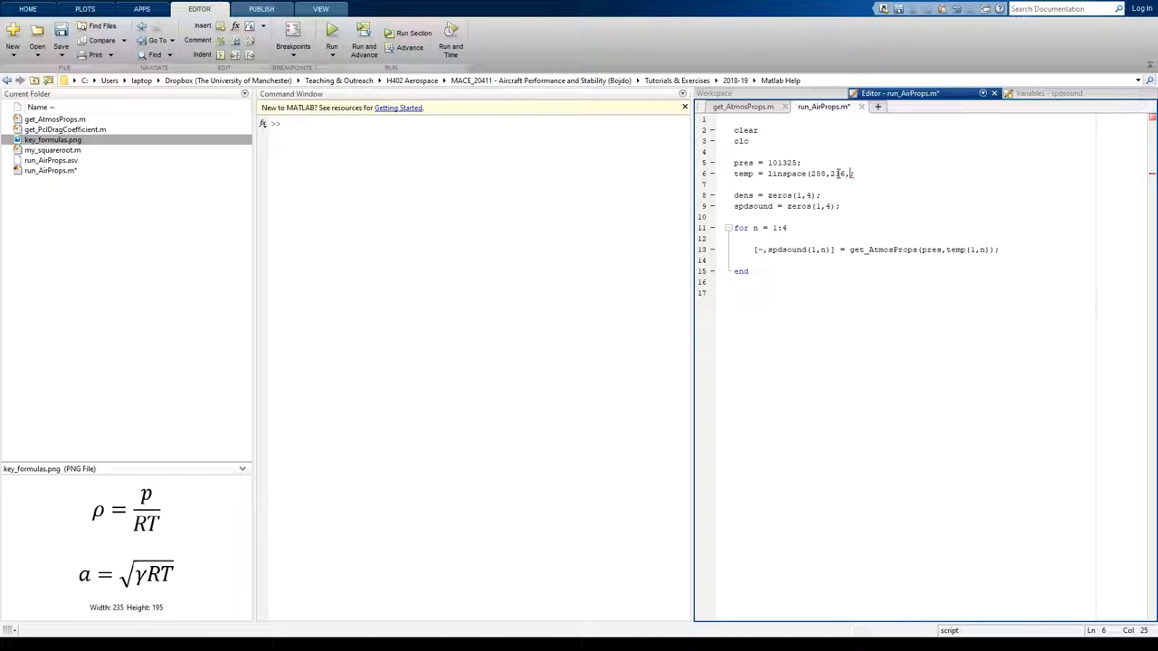
type("25")
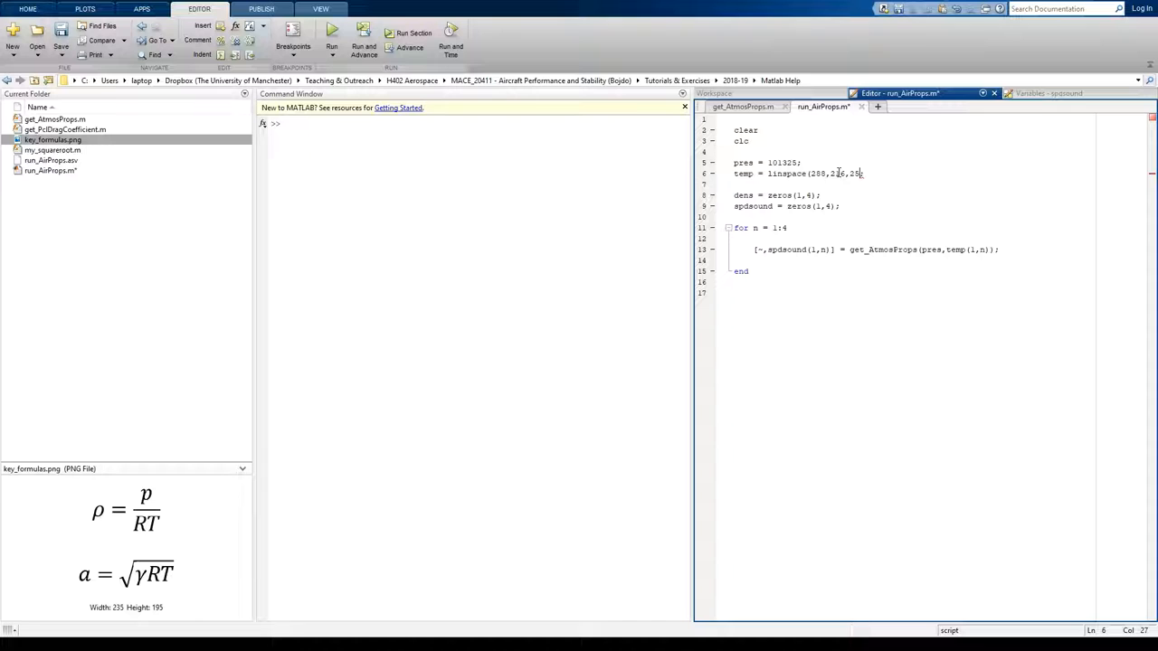
type(")")
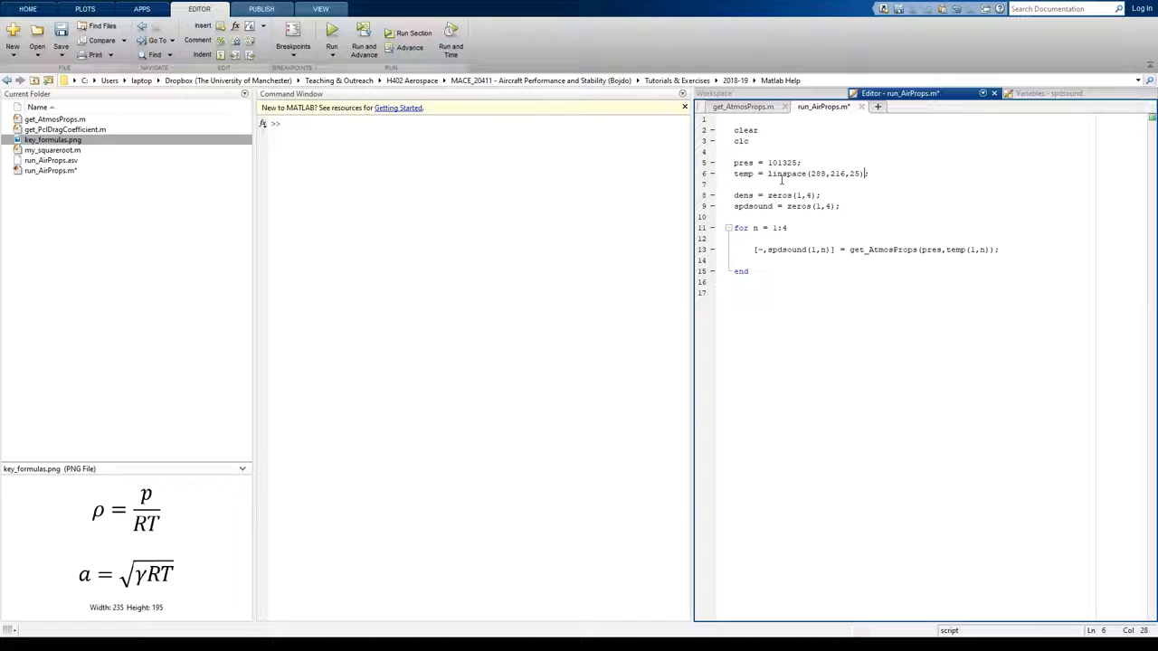
Evaluate the temp line to list the 25 temperatures from 288 to 216
triple_click(797, 174)
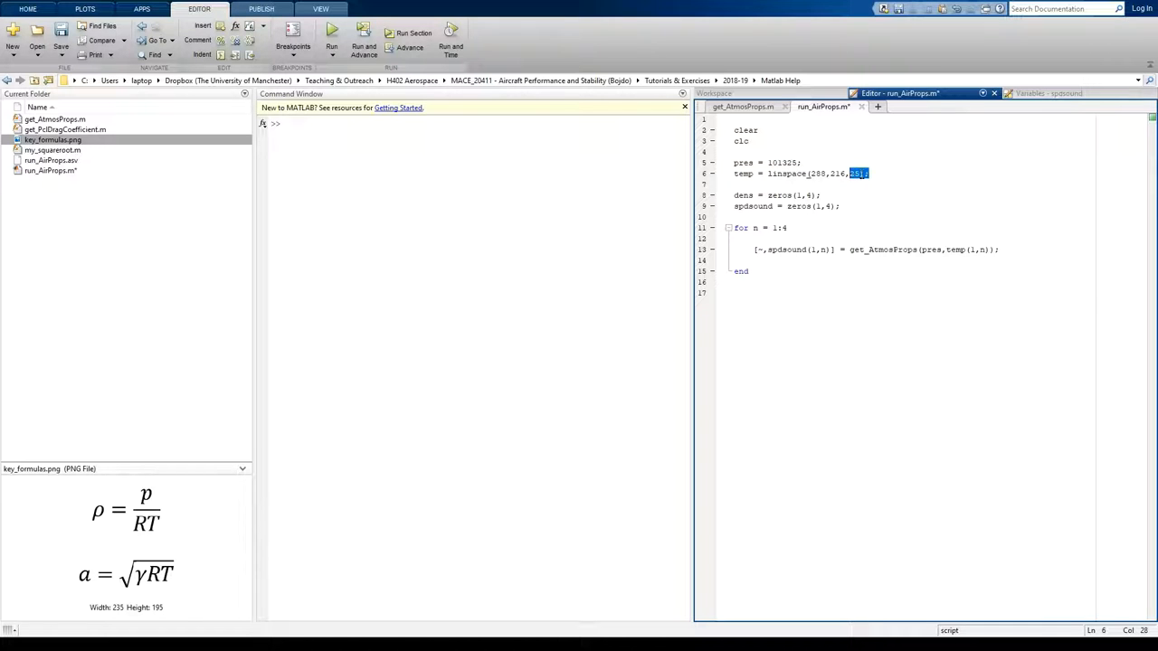
triple_click(800, 174)
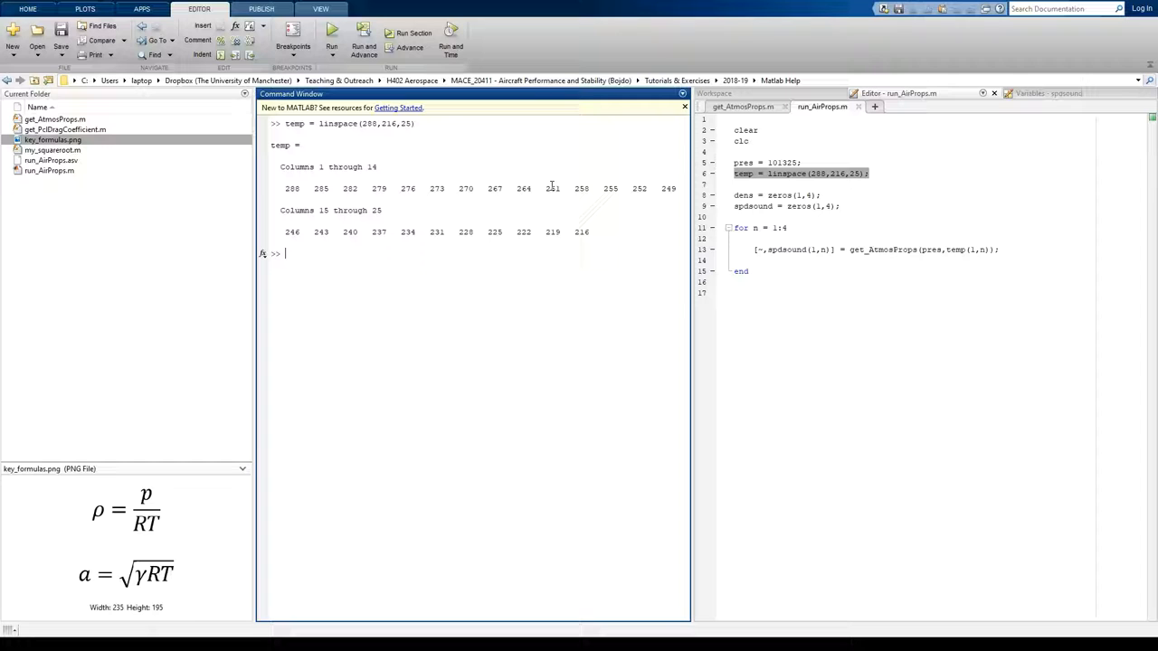
mouse_move(608, 246)
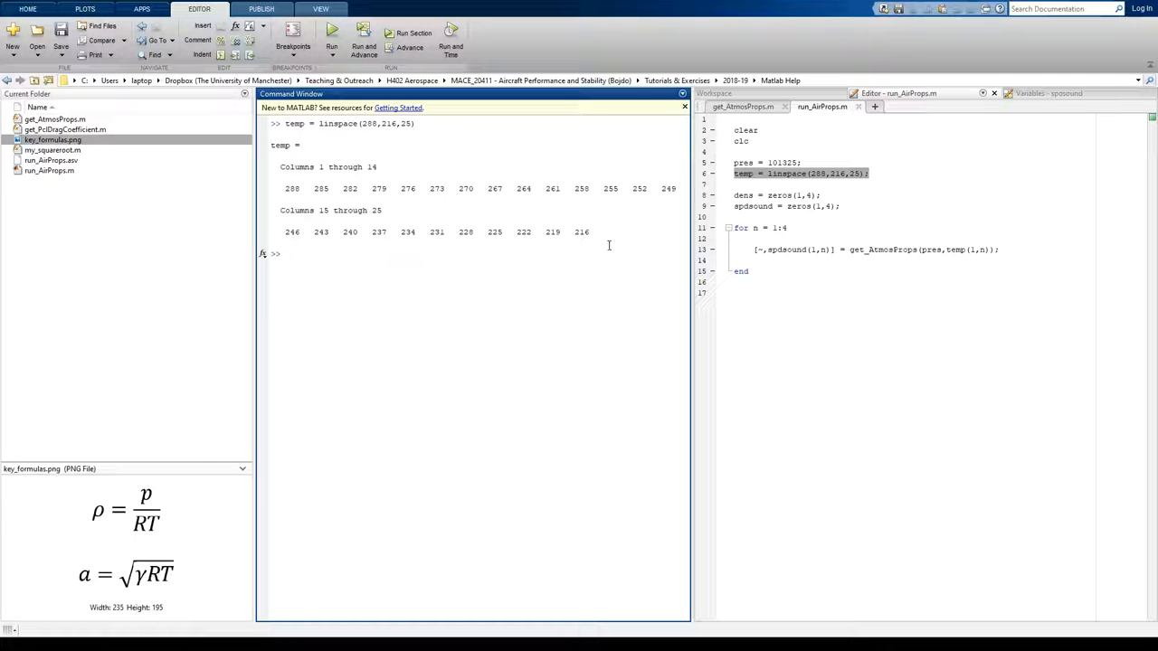
Preallocate spdsound = zeros(1,25); and evaluate it to show a row of 25 zeros
left_click(869, 174)
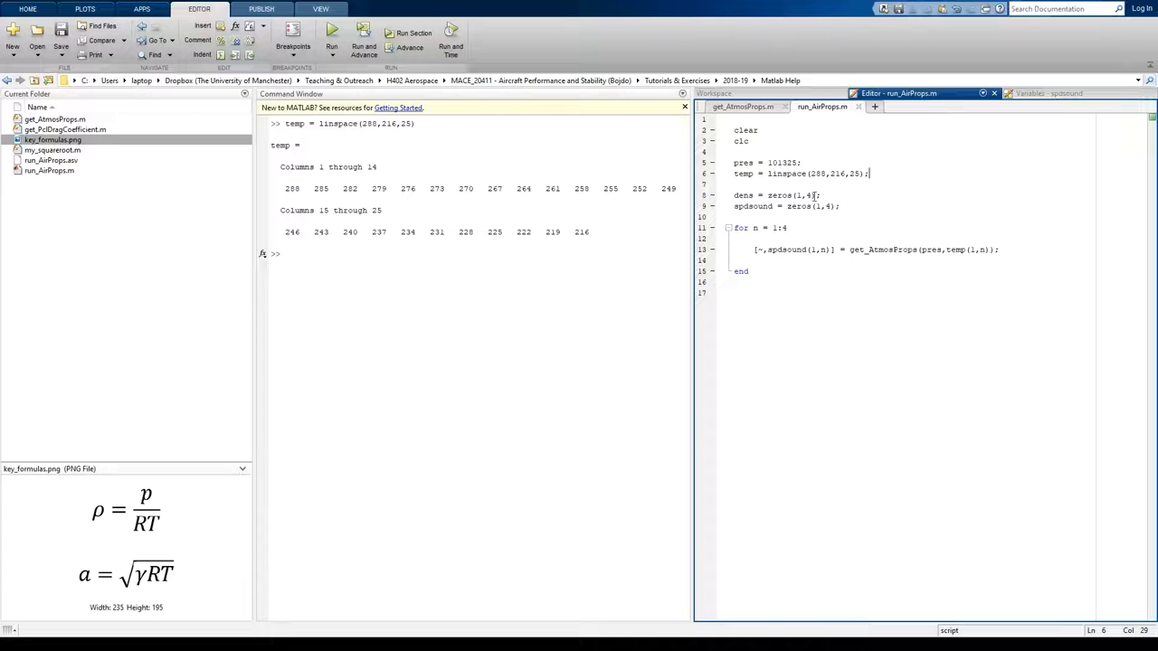
double_click(777, 196)
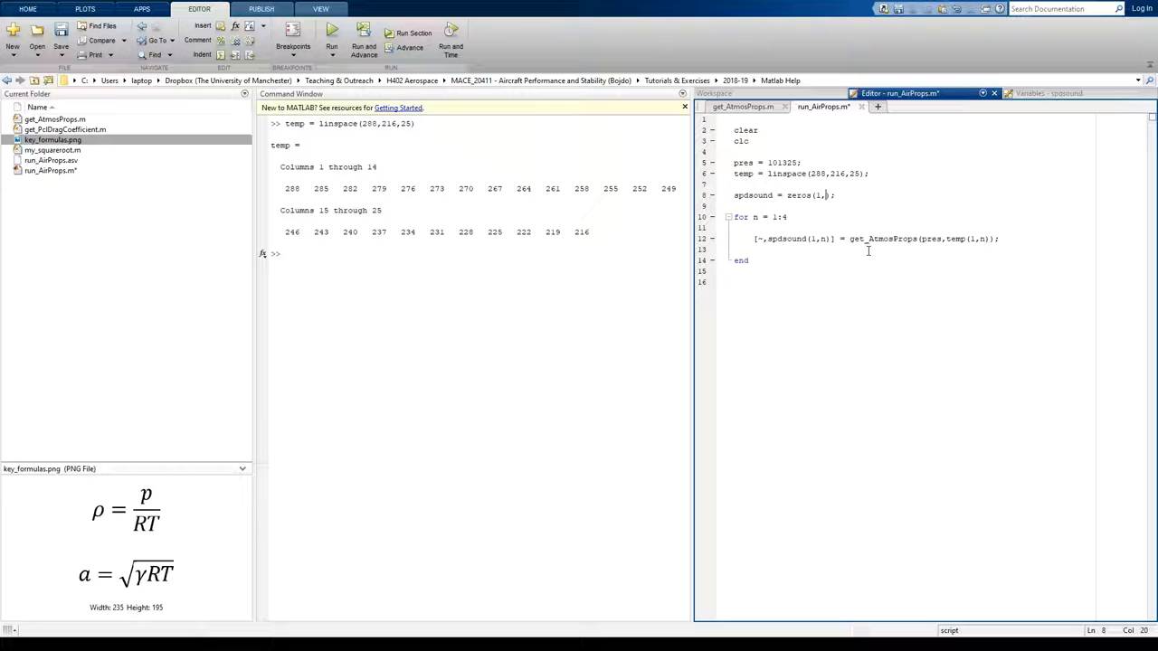
type("25")
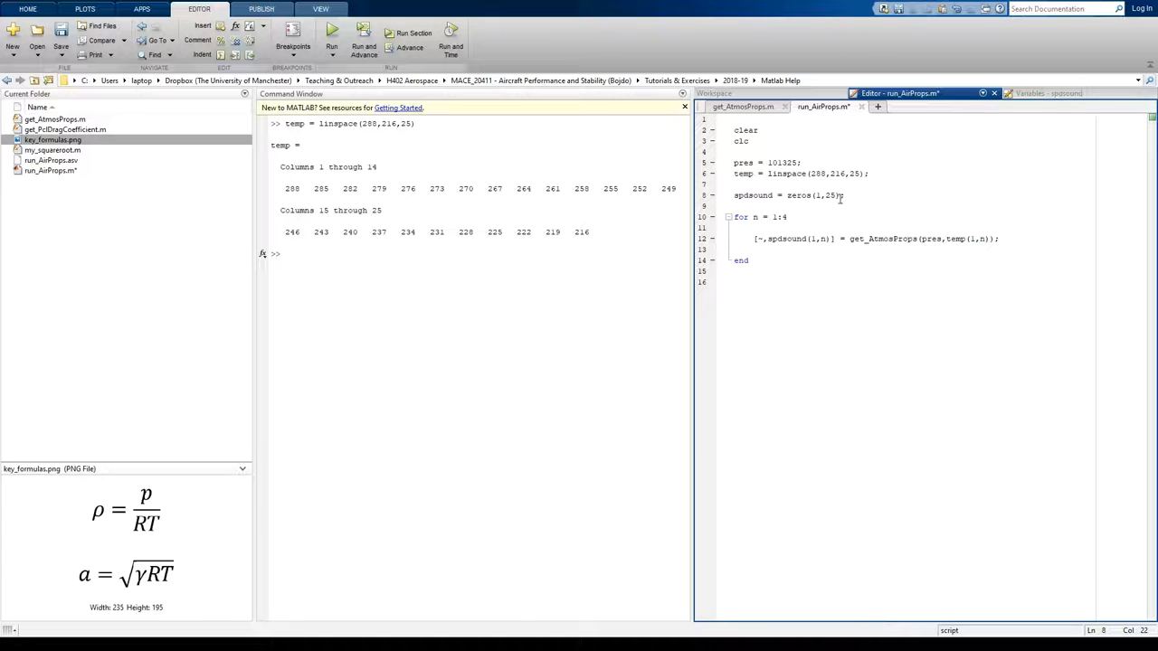
triple_click(787, 195)
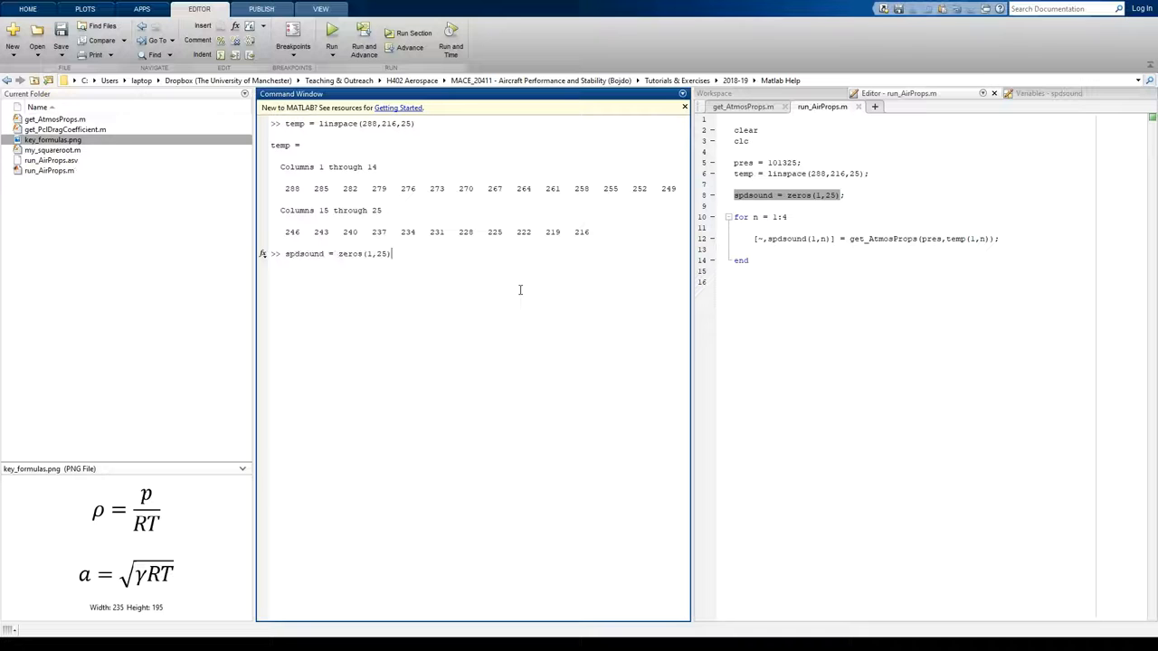
key("Return")
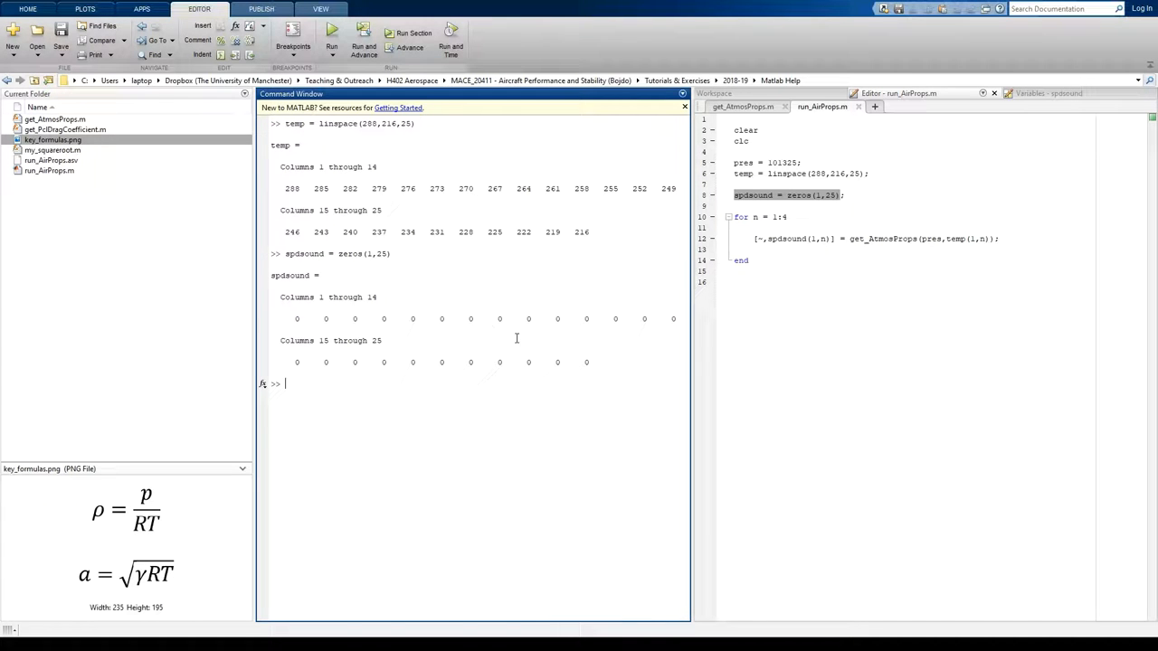
left_click(836, 250)
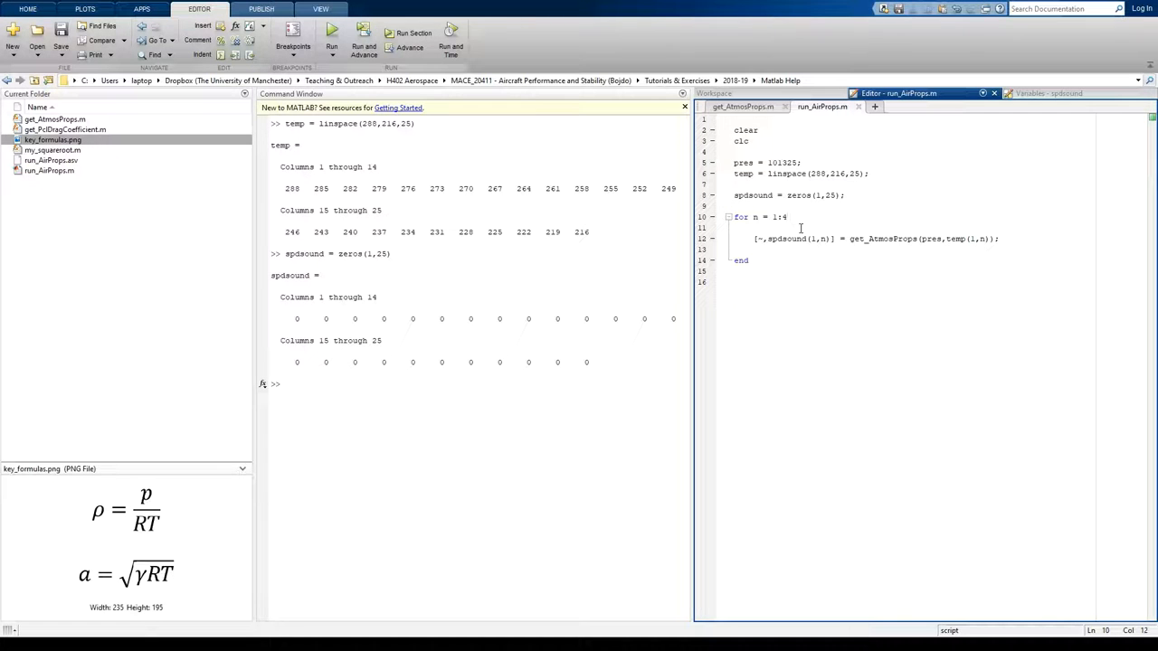
Change the loop to for n = 1:25 so it covers all 25 temperatures
type("25")
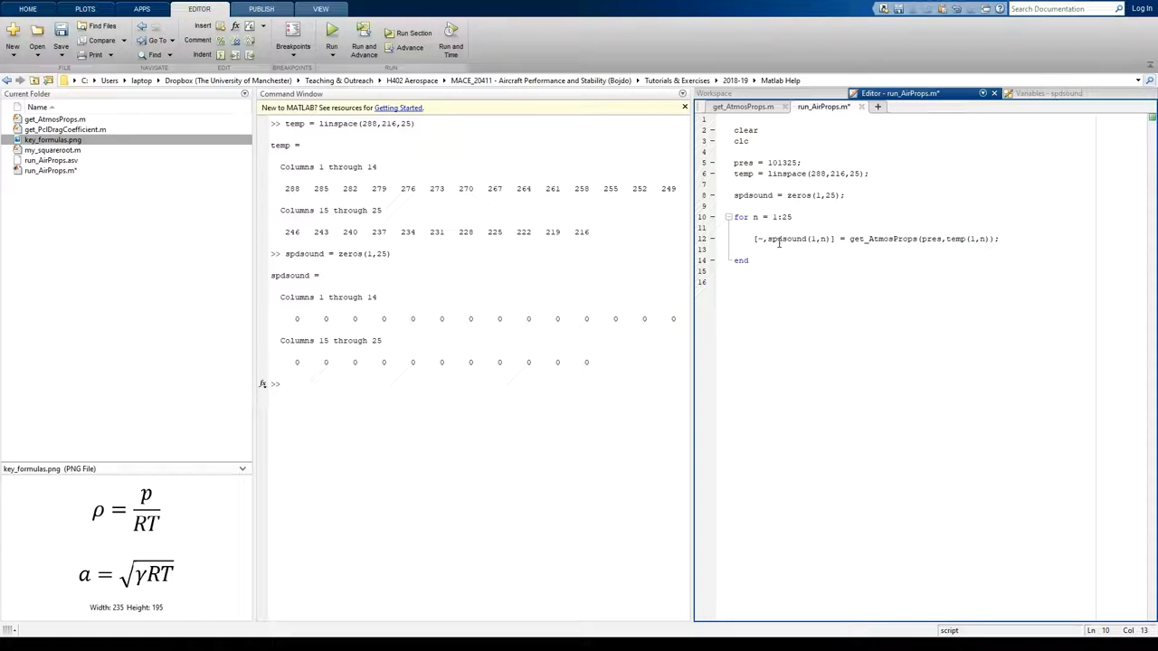
double_click(793, 239)
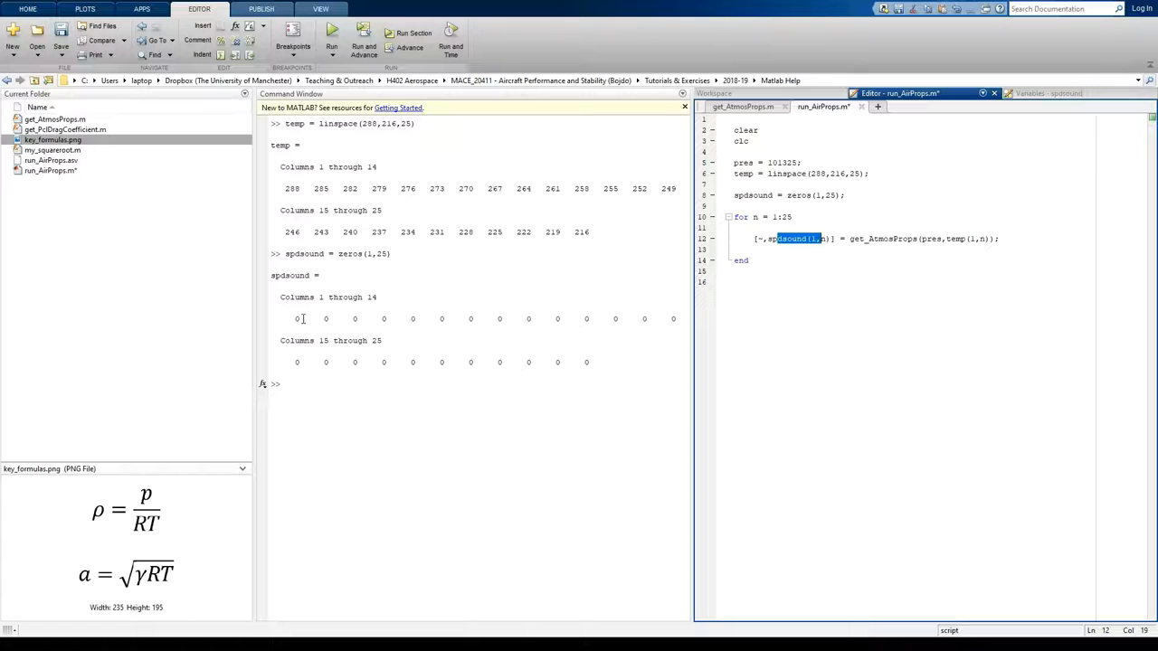
mouse_move(358, 319)
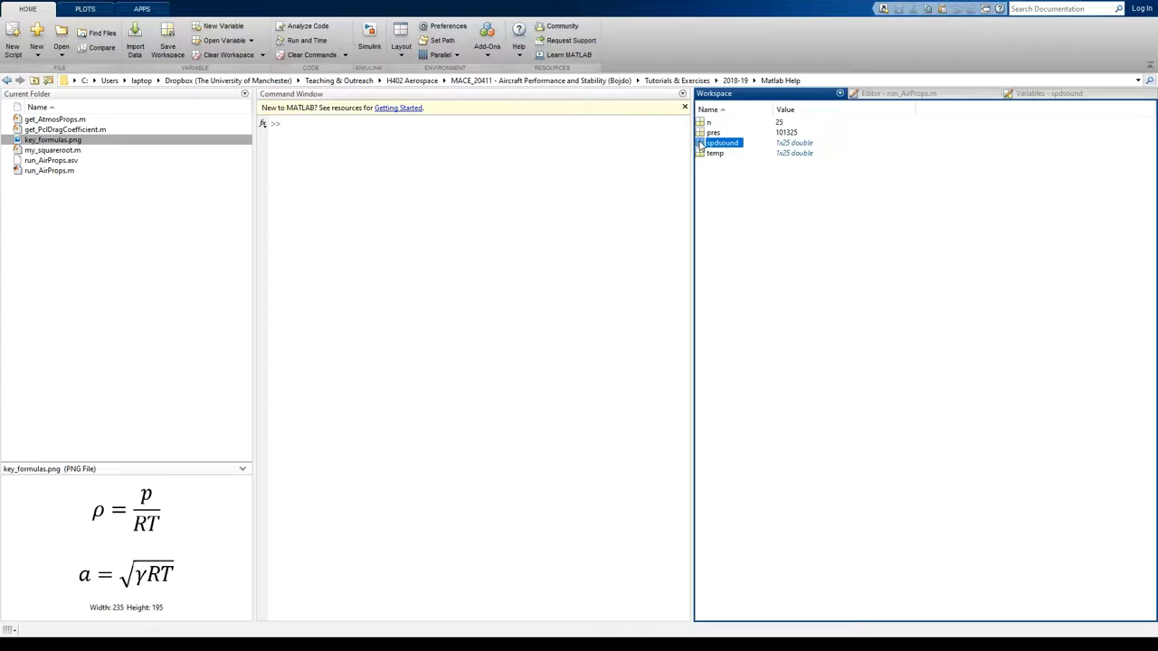
Inspect the 25 spdsound values in the Variables editor, then return to run_AirProps
double_click(722, 141)
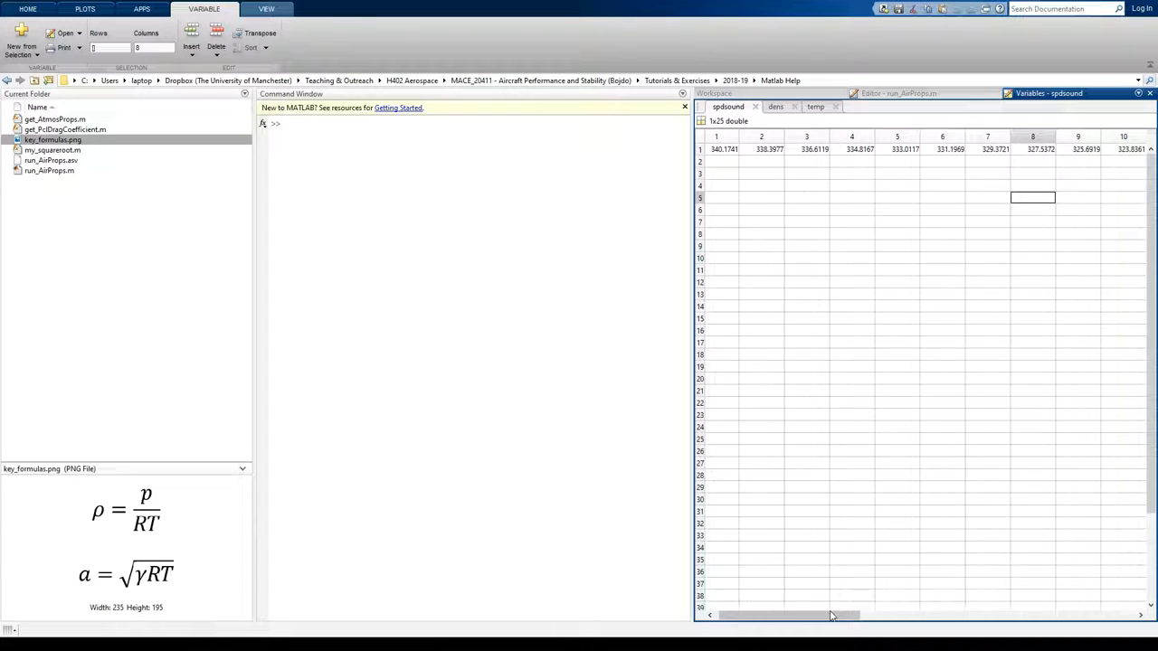
scroll("right", 3)
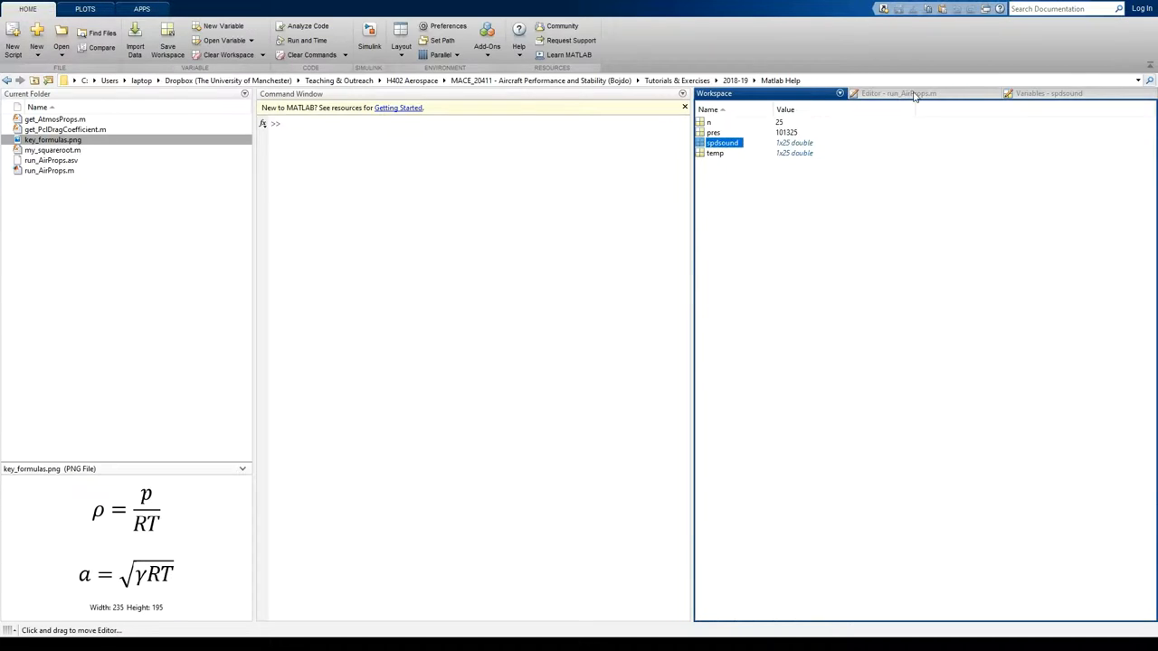
left_click(898, 94)
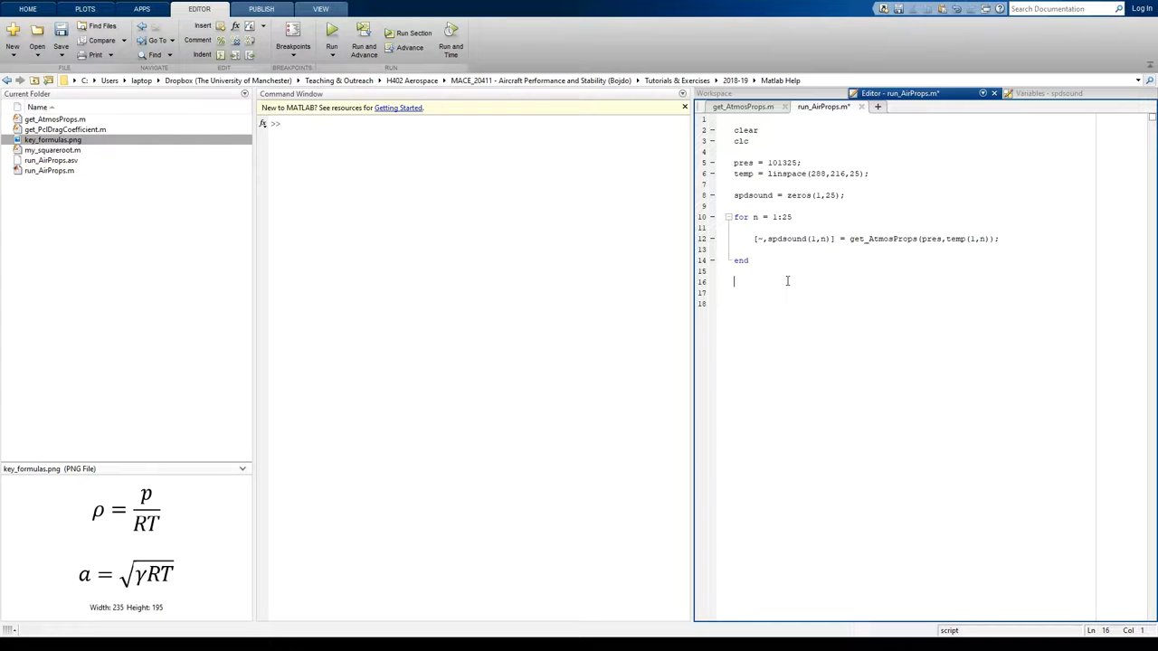
mouse_move(489, 299)
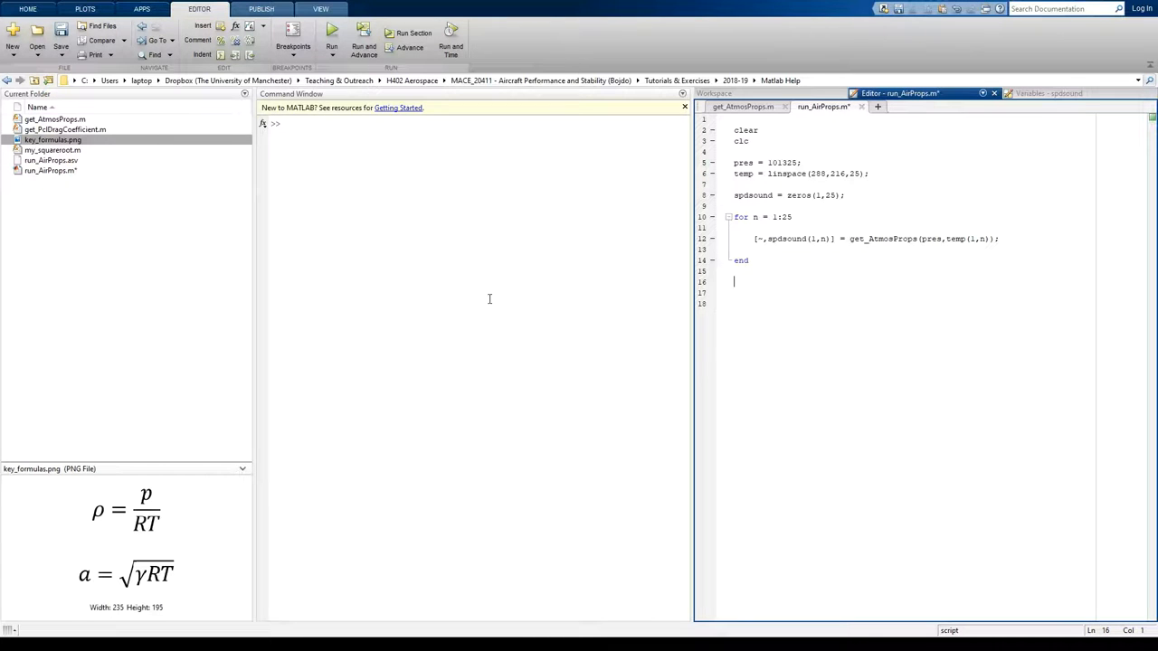
Start a plot command of spdsound against temp at the command prompt
type("plot")
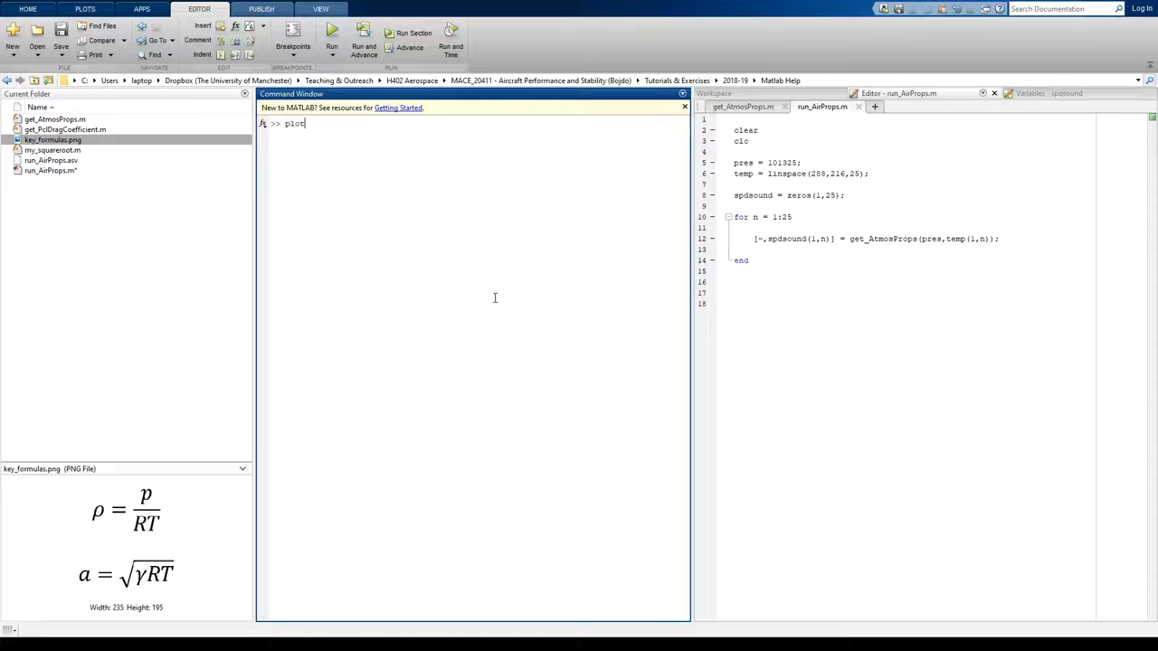
type("(")
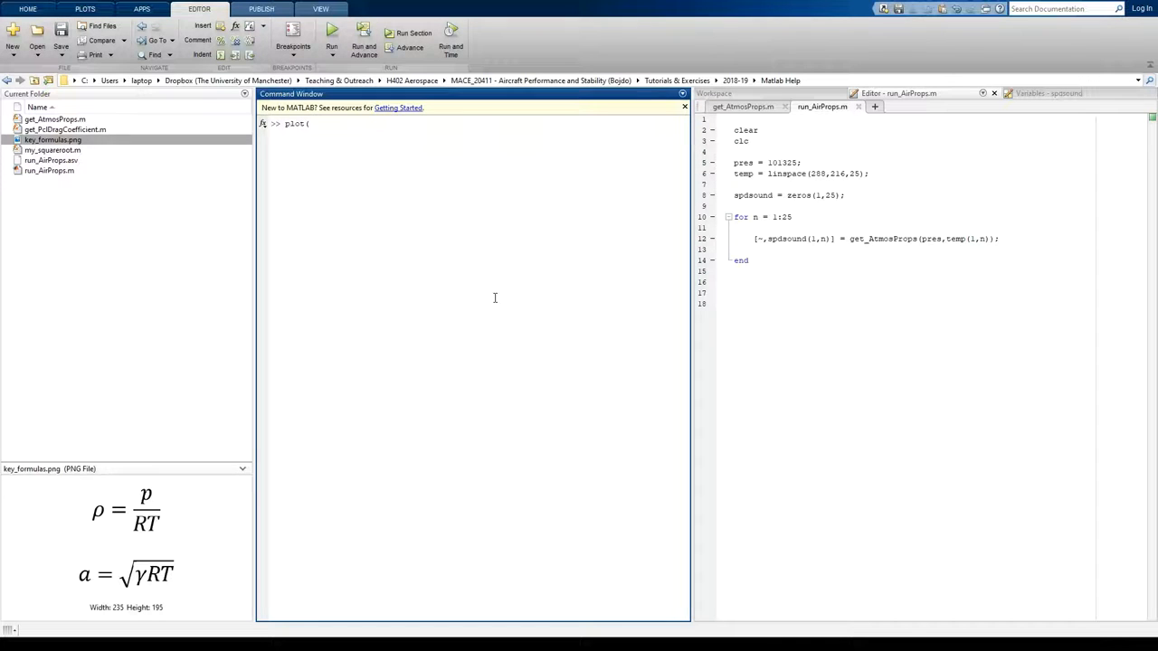
type("(")
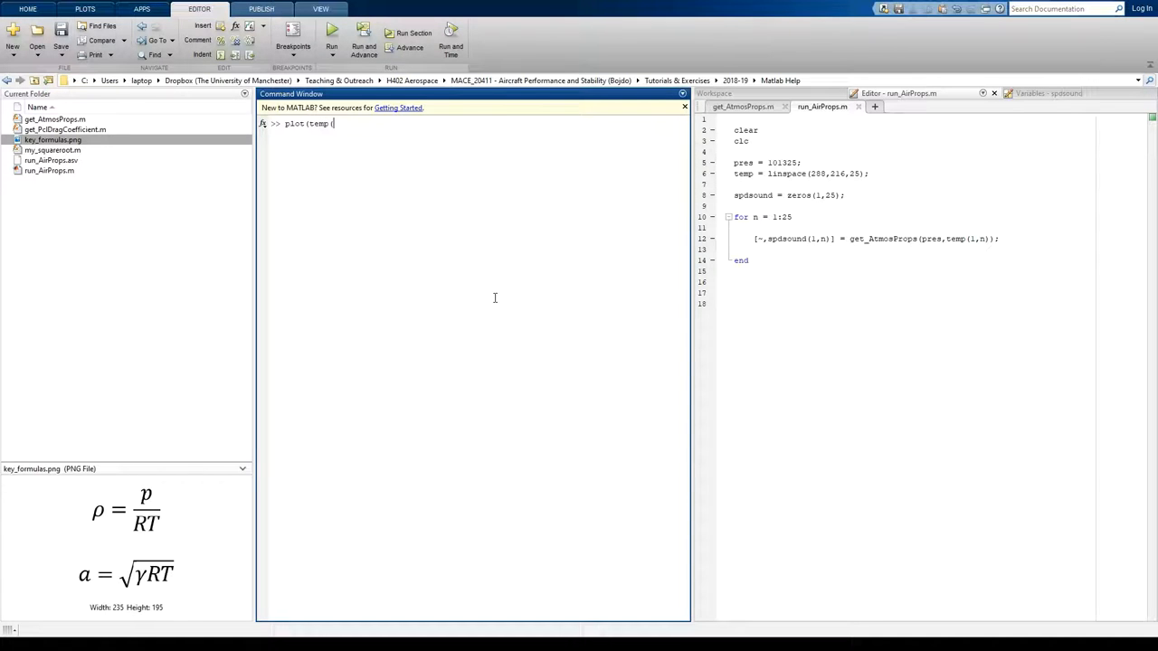
type(":)")
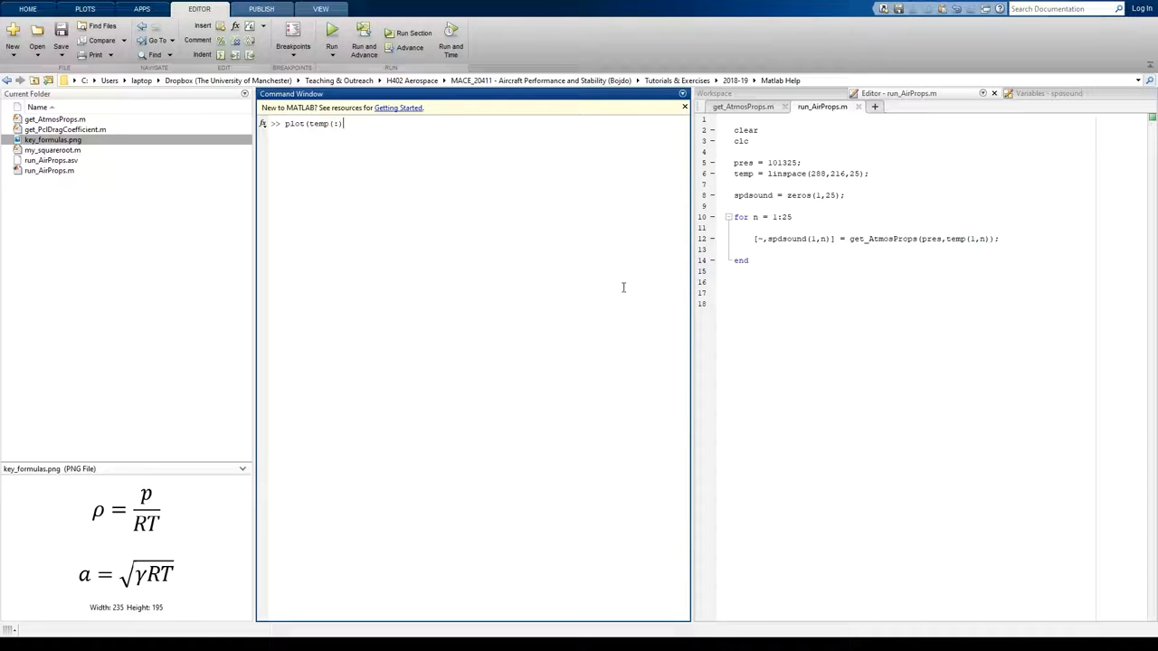
type(")")
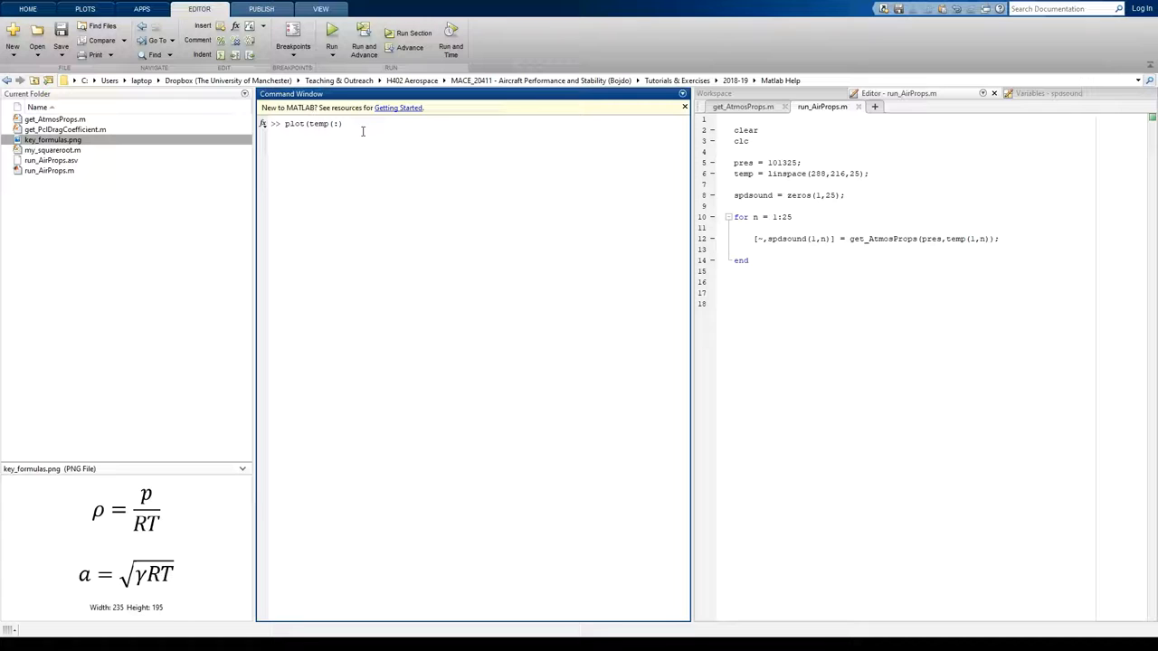
mouse_move(359, 127)
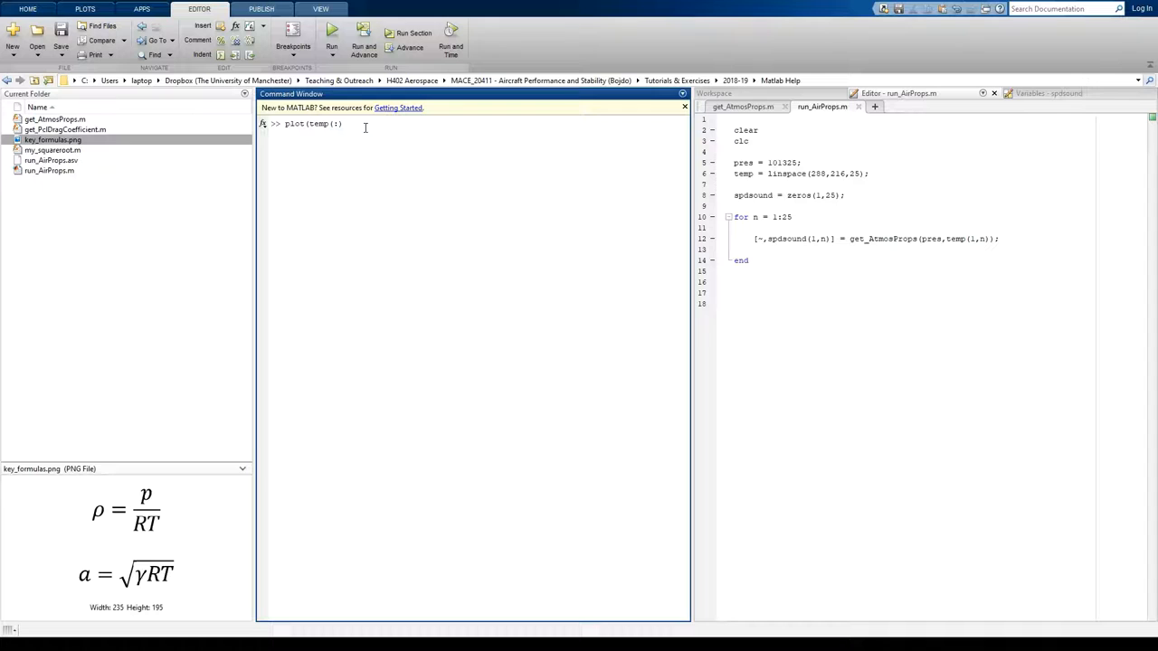
Fix the indexing so the command reads plot(temp(1,:),spdsound(1,:))
left_click(713, 94)
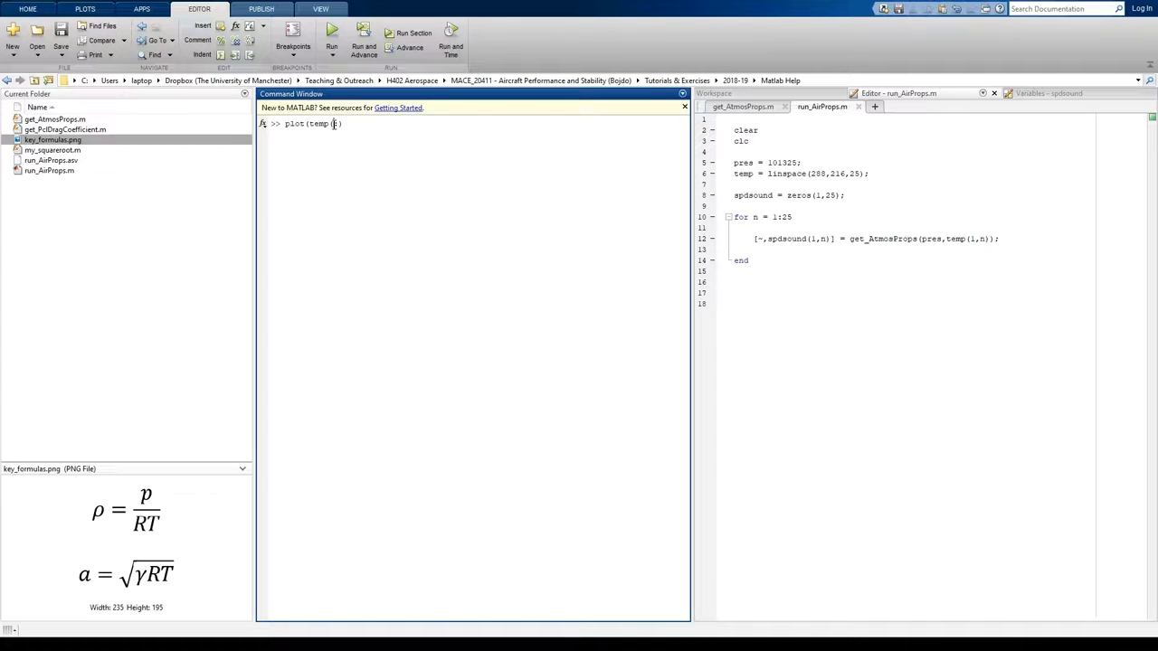
type(":")
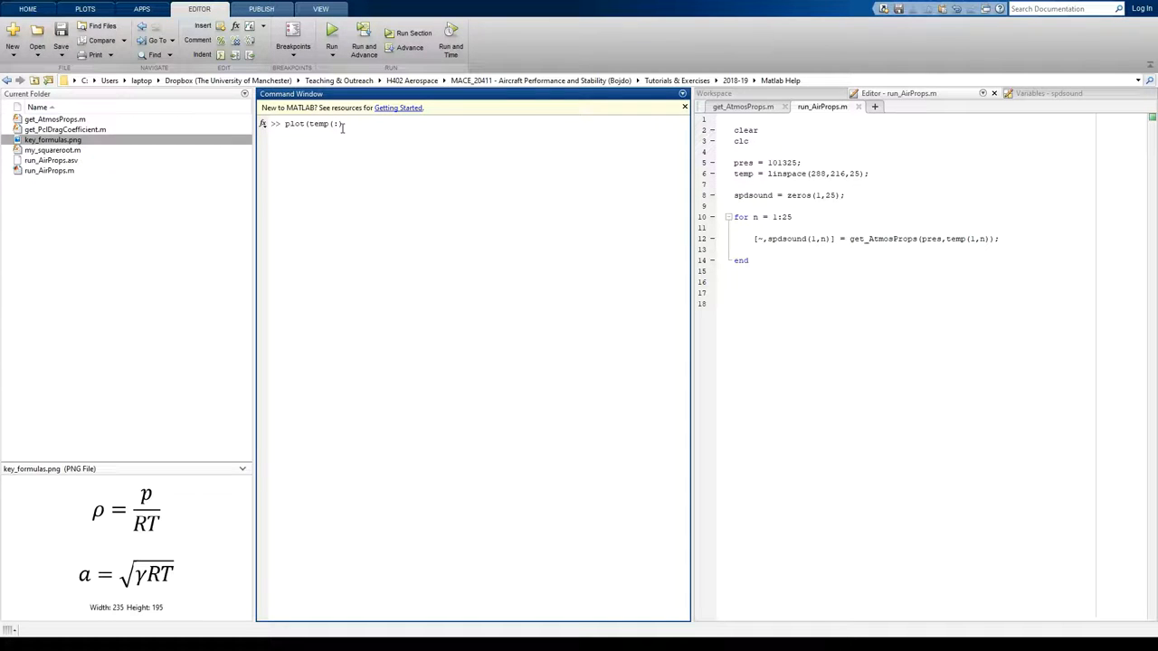
type("1,")
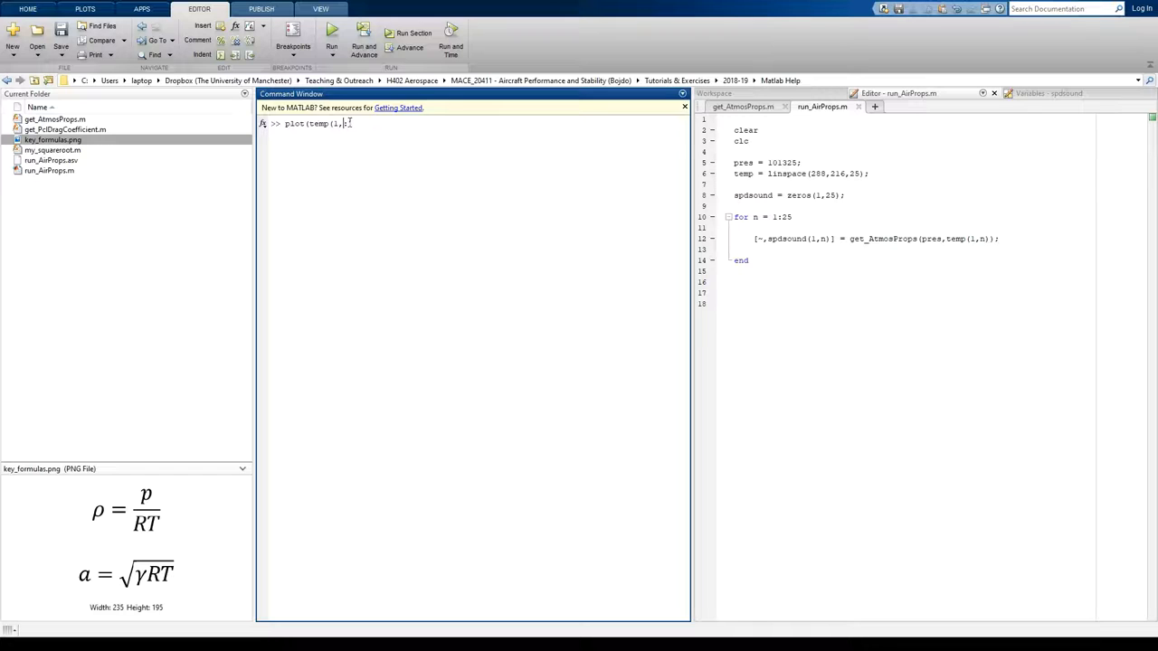
type(":)")
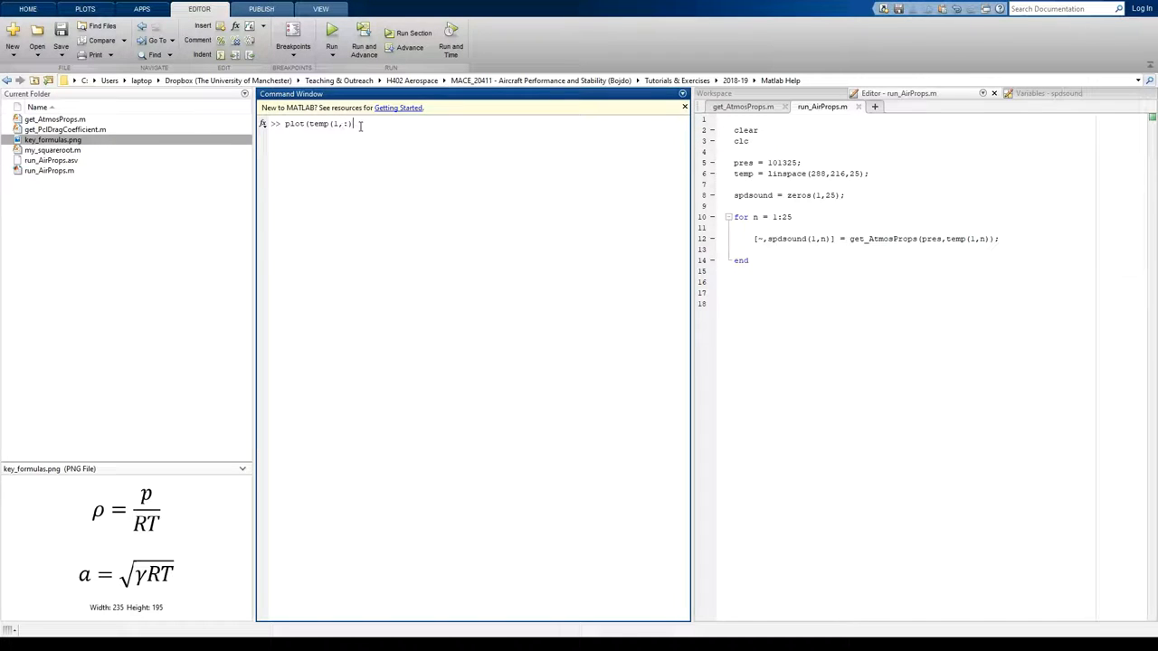
type(",")
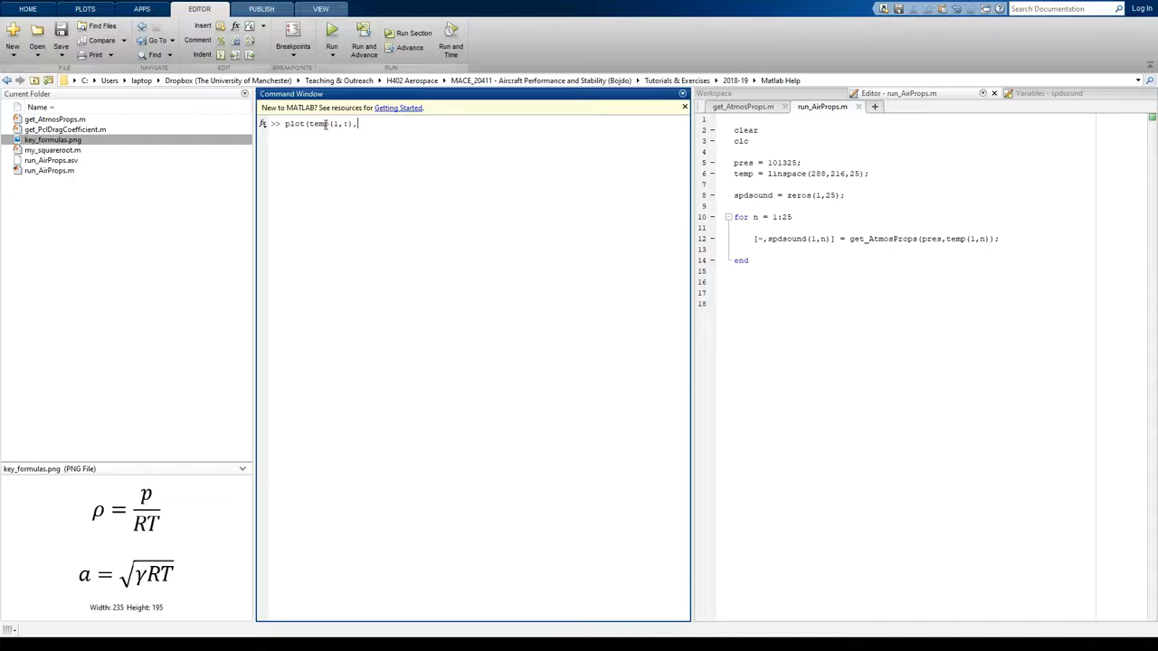
type(",spda")
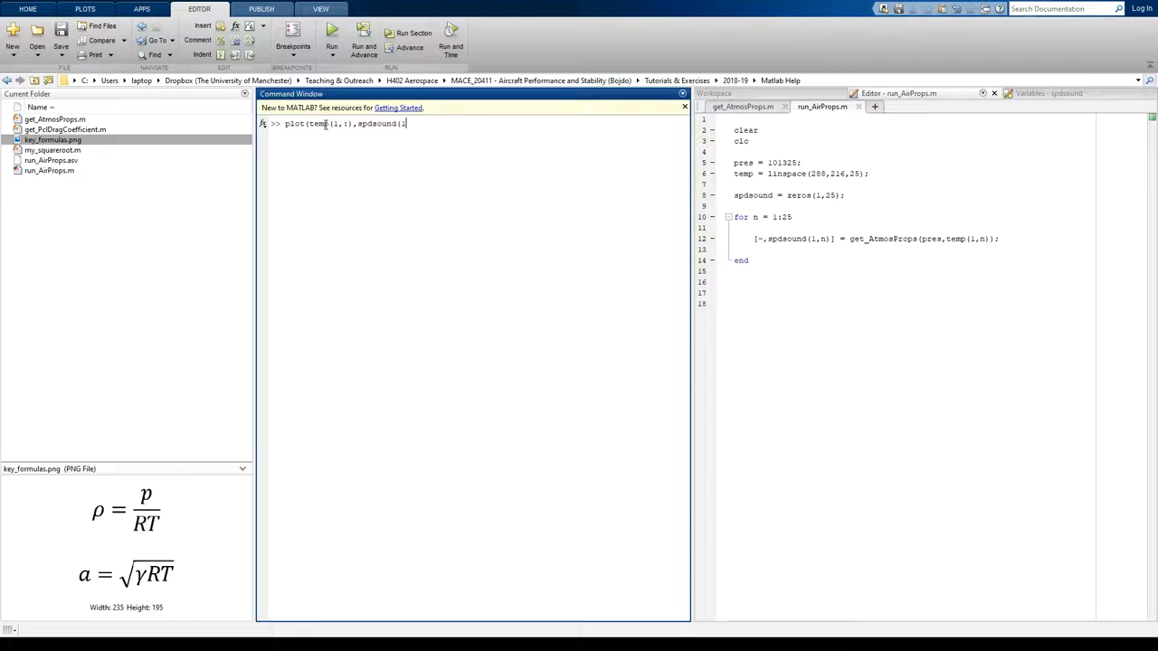
type("1,:))")
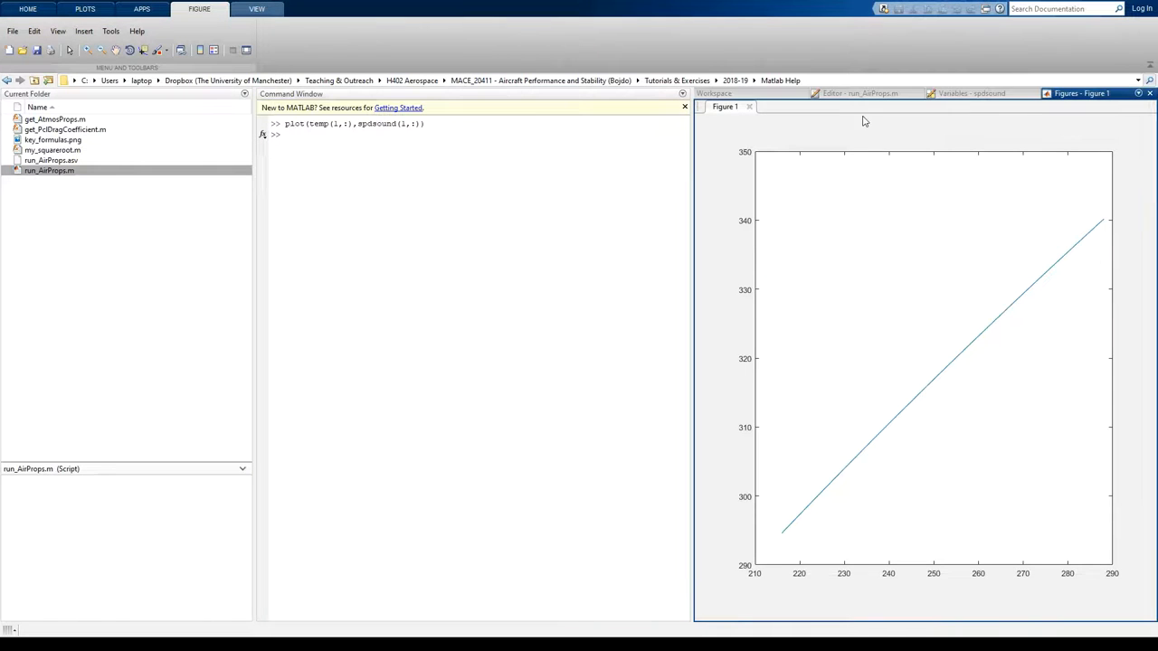
mouse_move(796, 203)
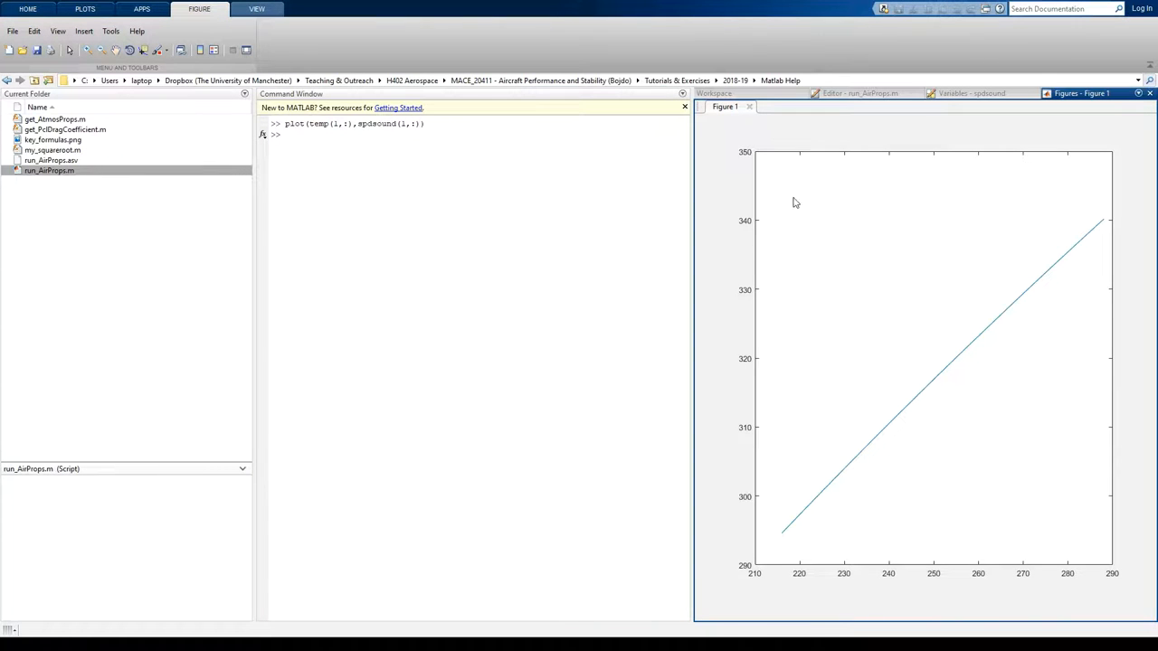
mouse_move(800, 123)
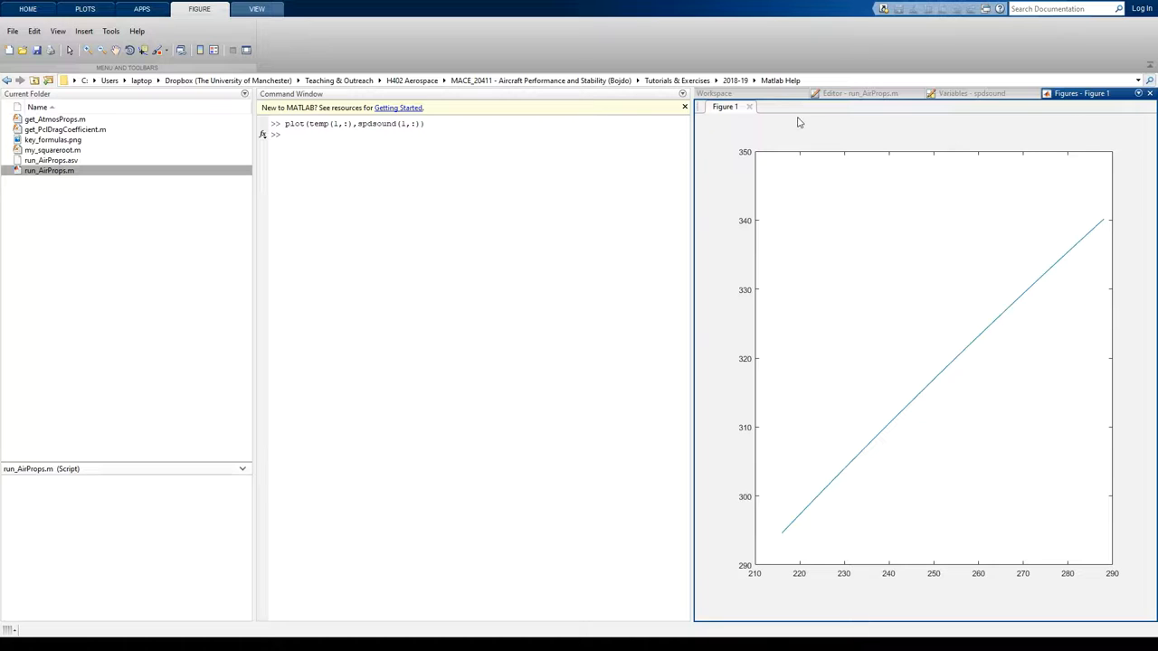
mouse_move(713, 412)
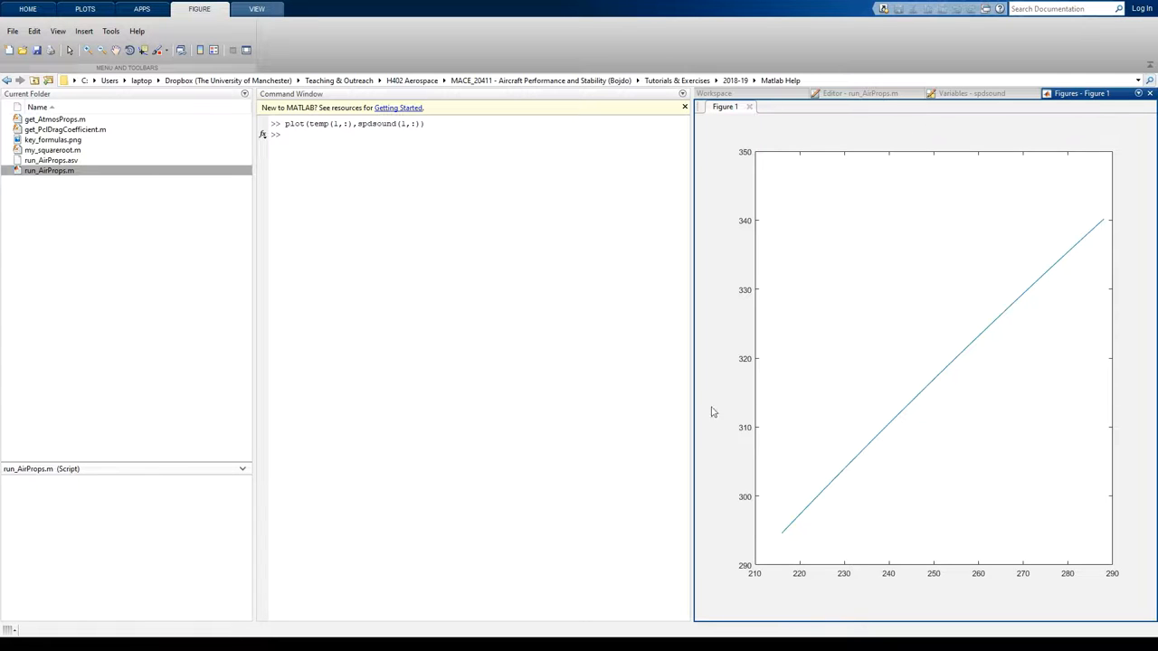
mouse_move(963, 145)
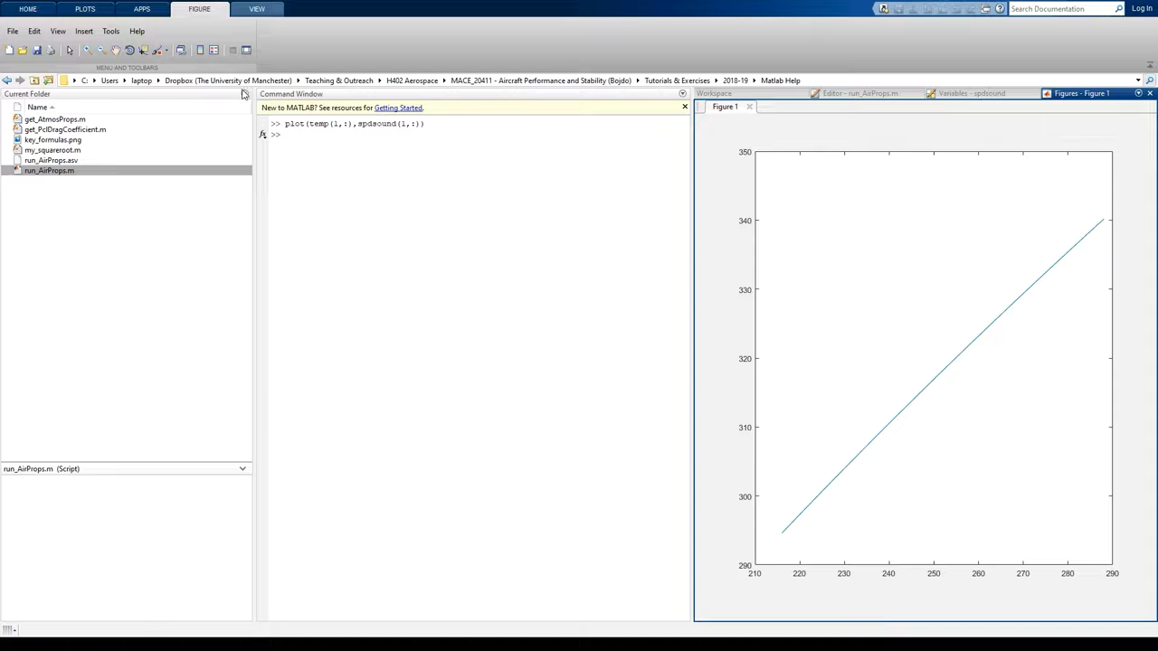
mouse_move(247, 50)
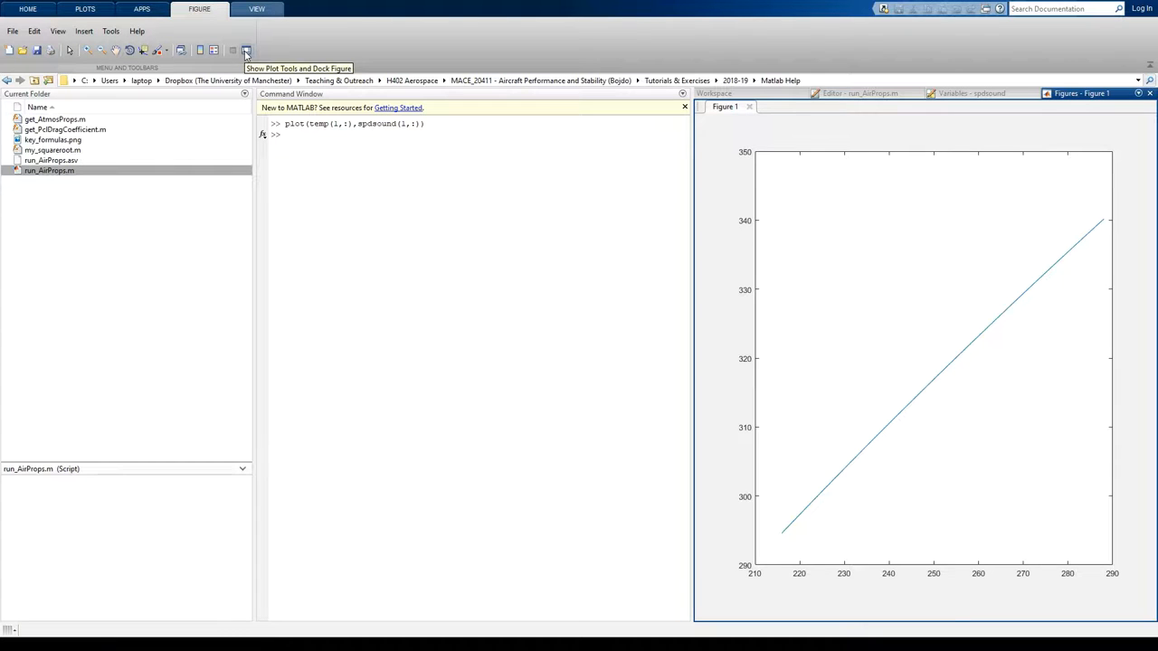
In the axes Property Editor, set the X Label to Temperature (K)
left_click(246, 51)
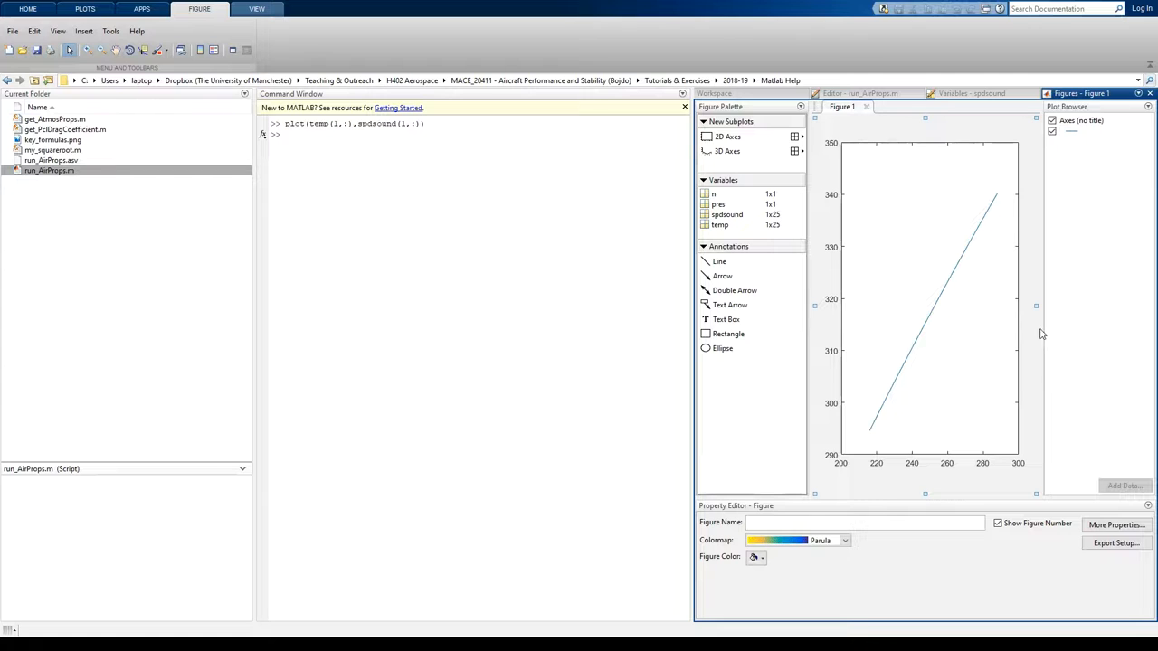
left_click(930, 299)
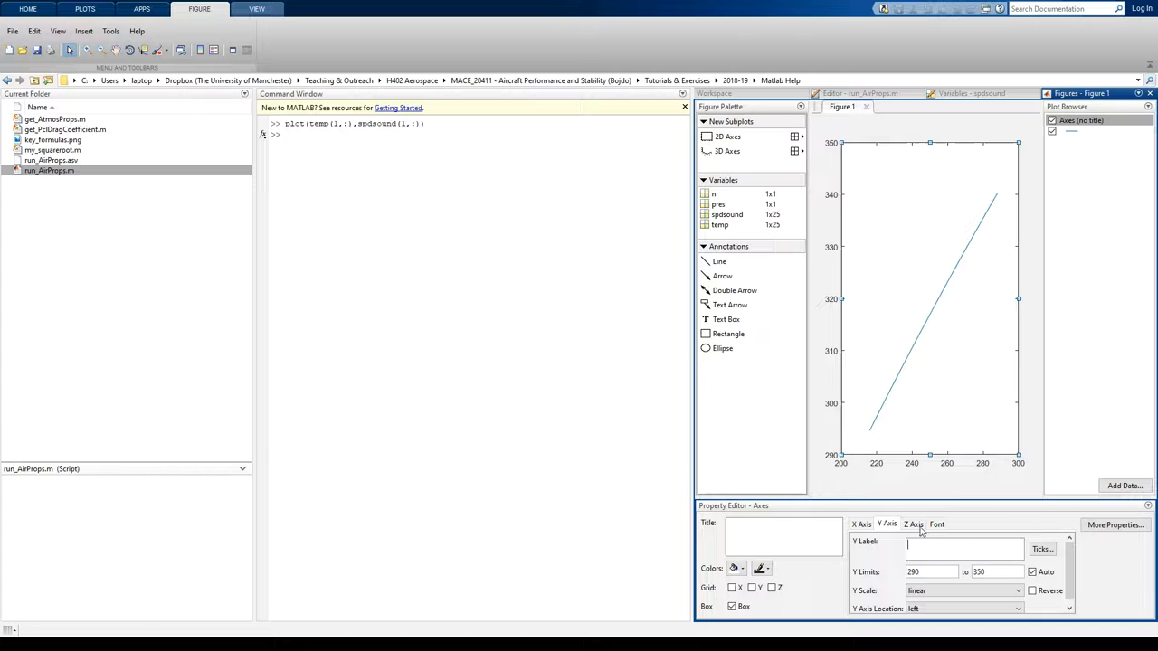
left_click(860, 524)
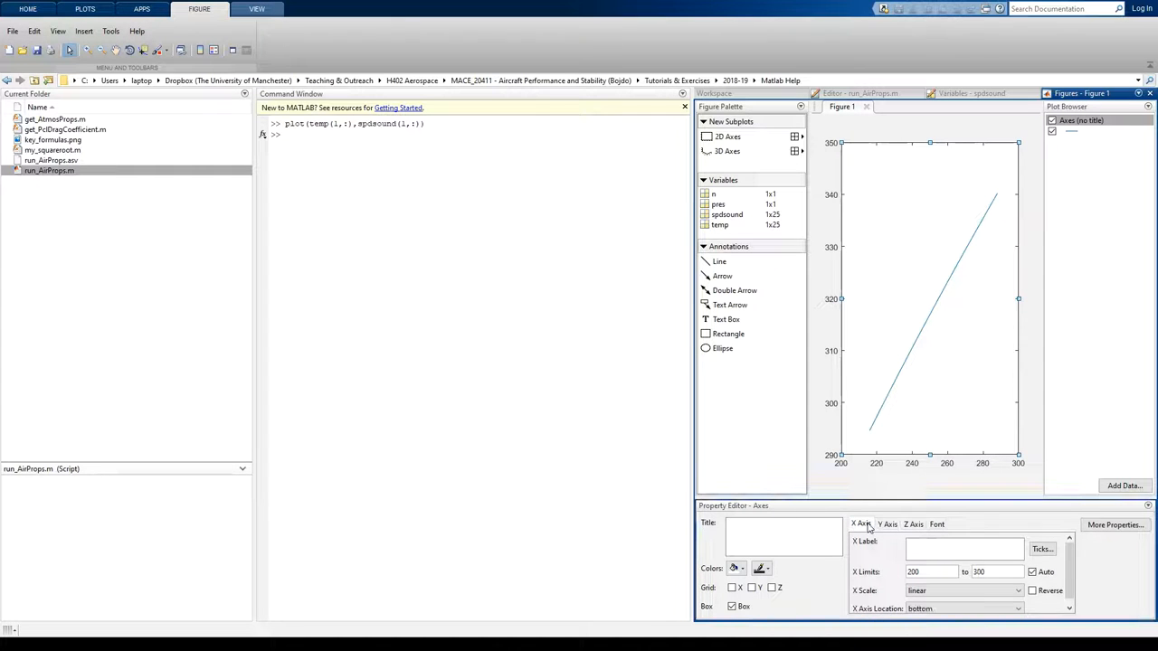
mouse_move(920, 467)
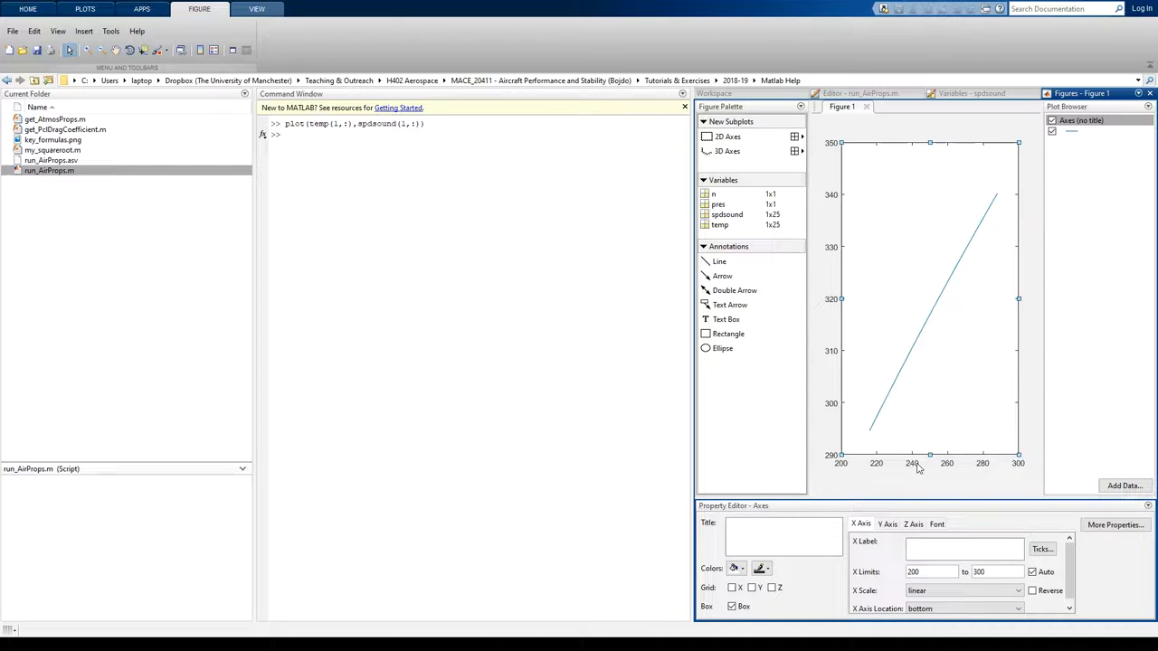
left_click(963, 546)
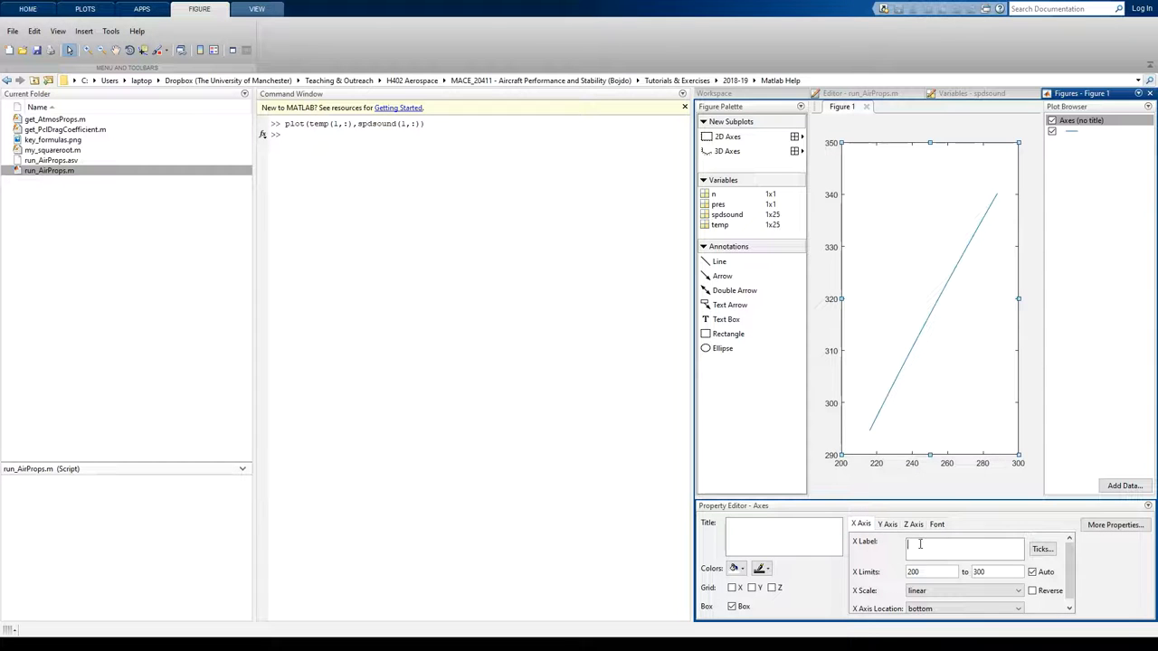
type("Temperature (K")
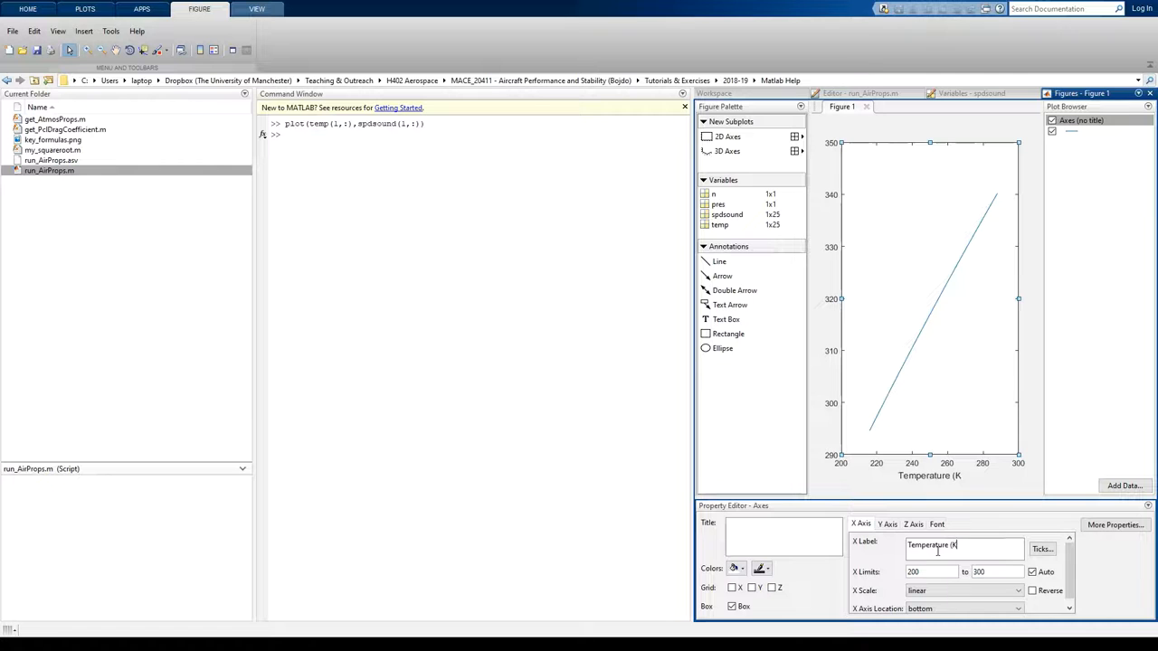
Set the Y Label to Speed of Sound (m/s)
left_click(887, 525)
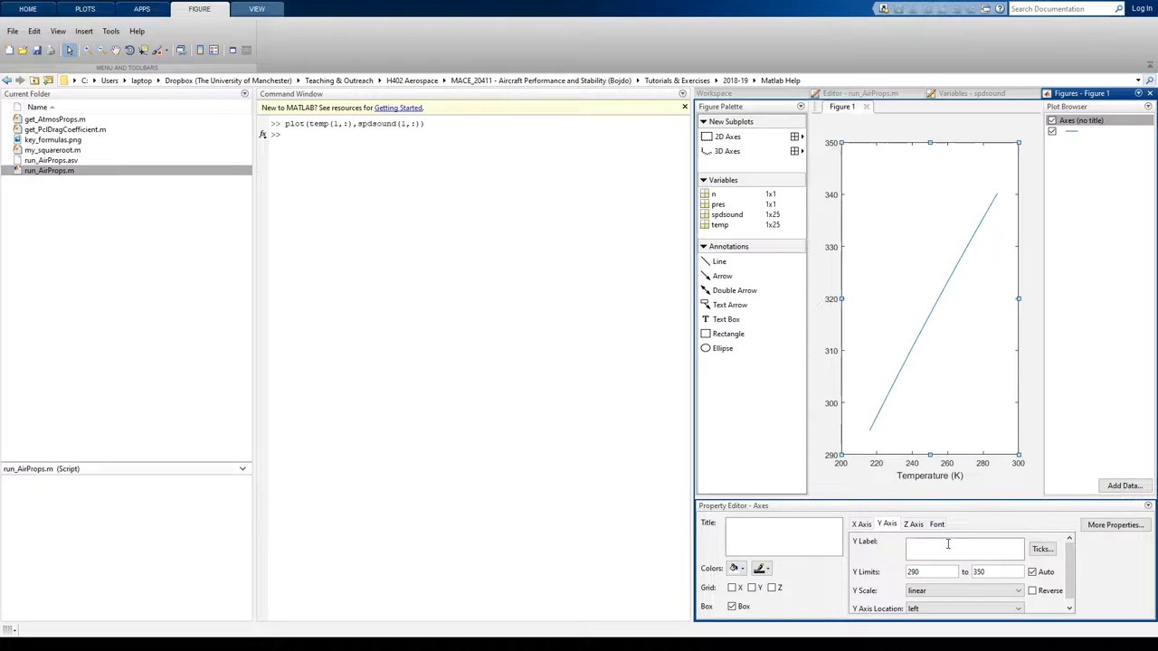
type("Speed of Sound (")
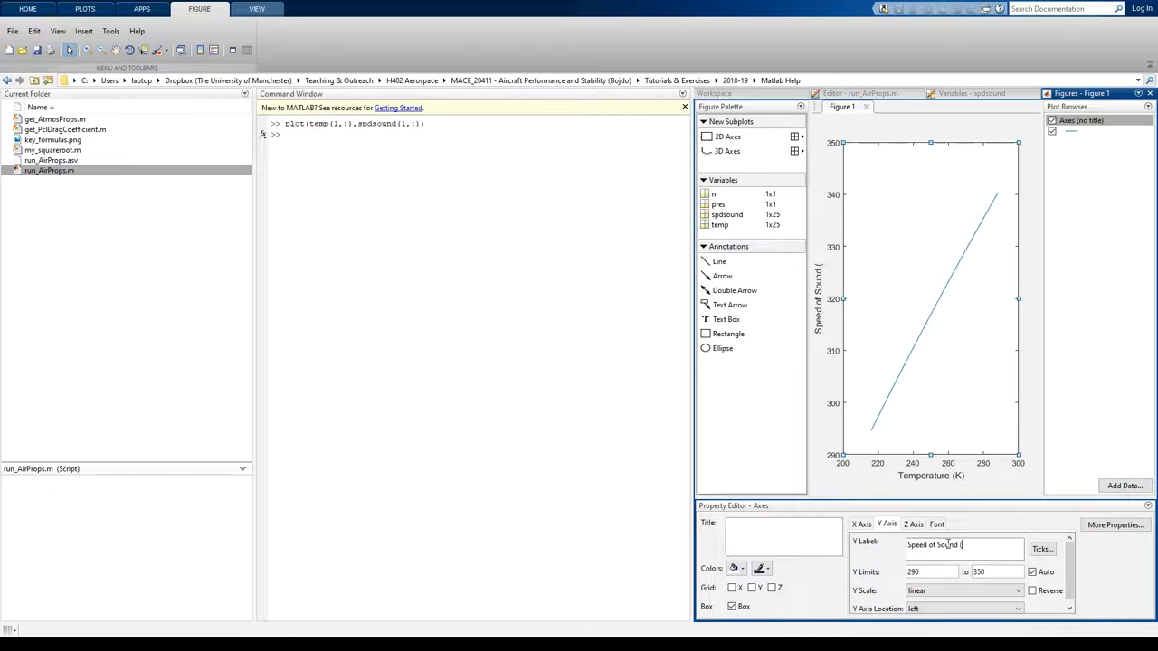
type("m/s)")
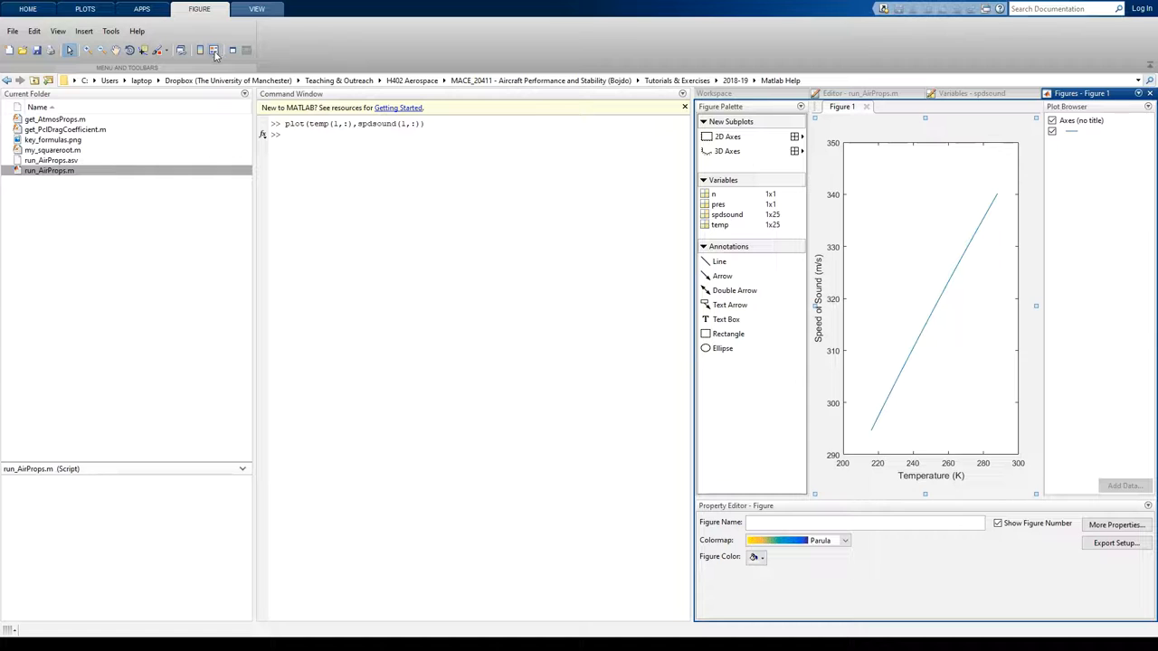
Insert a legend and rename the plotted line's display name to my_data_again
left_click(214, 51)
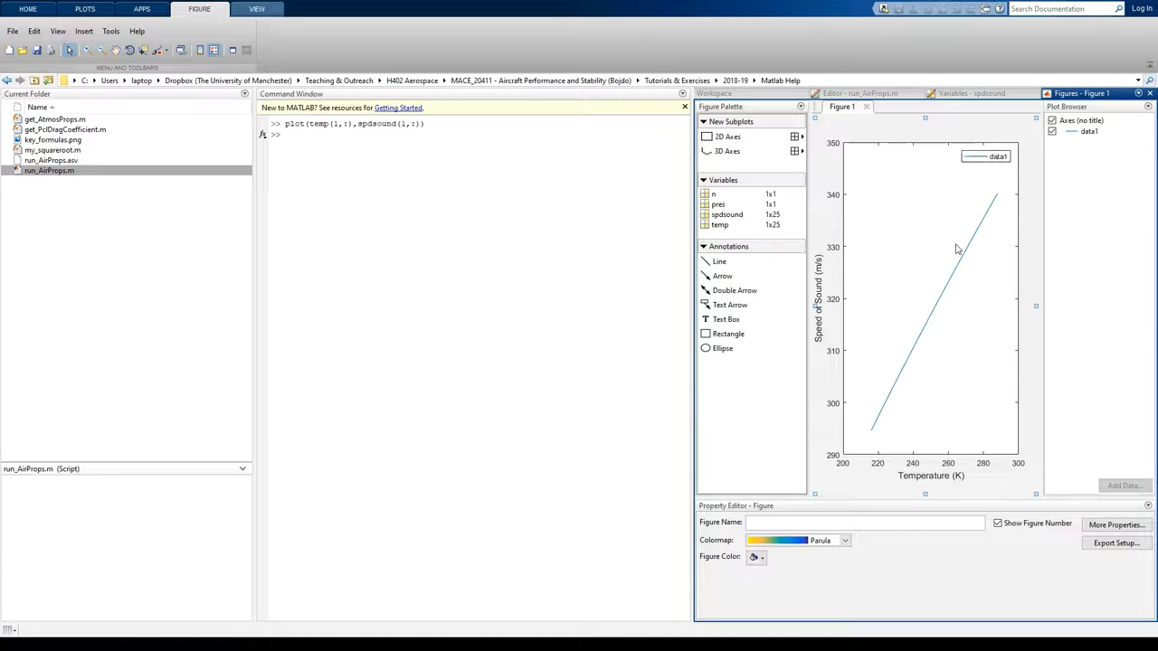
left_click(995, 156)
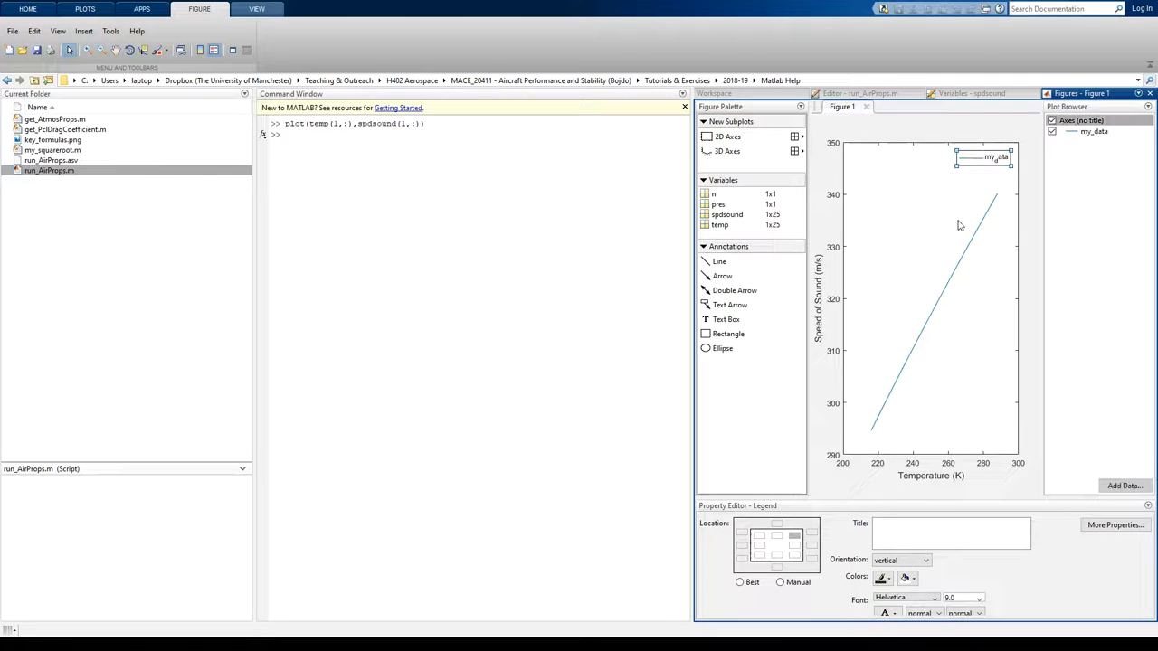
left_click(1093, 131)
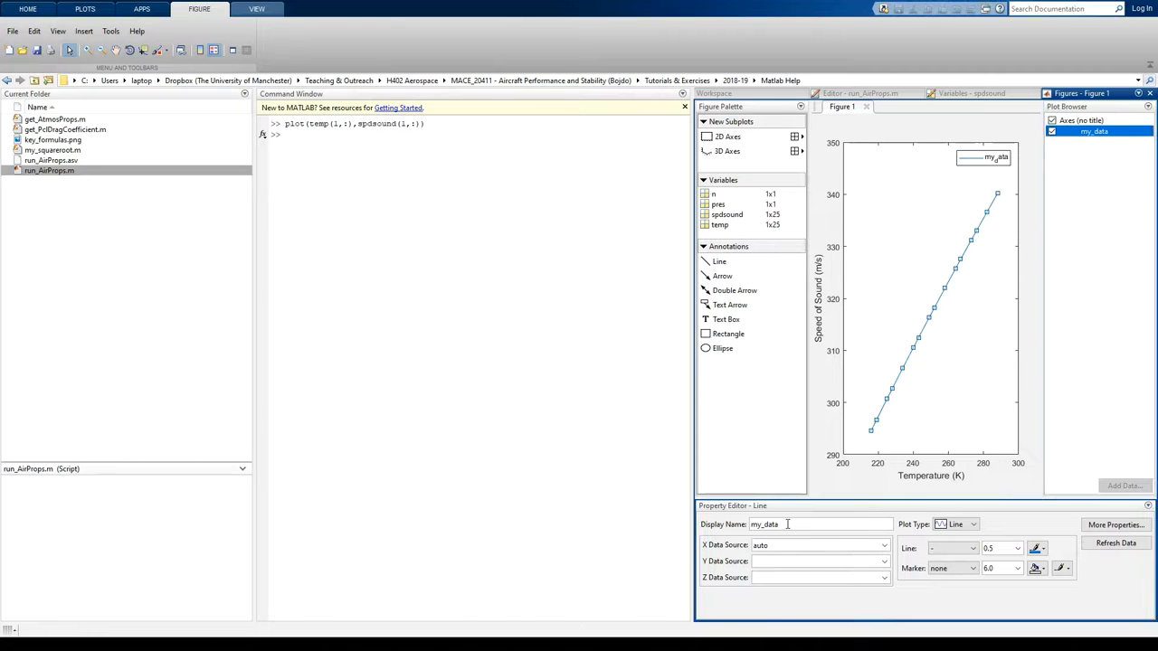
type("_again")
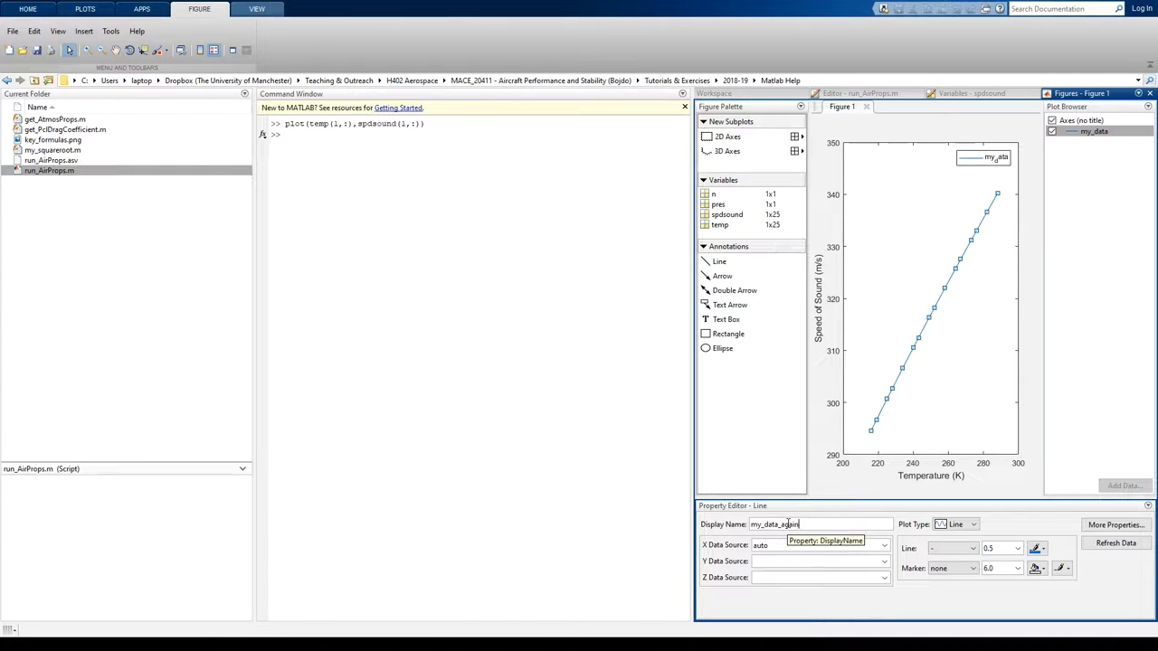
mouse_move(897, 554)
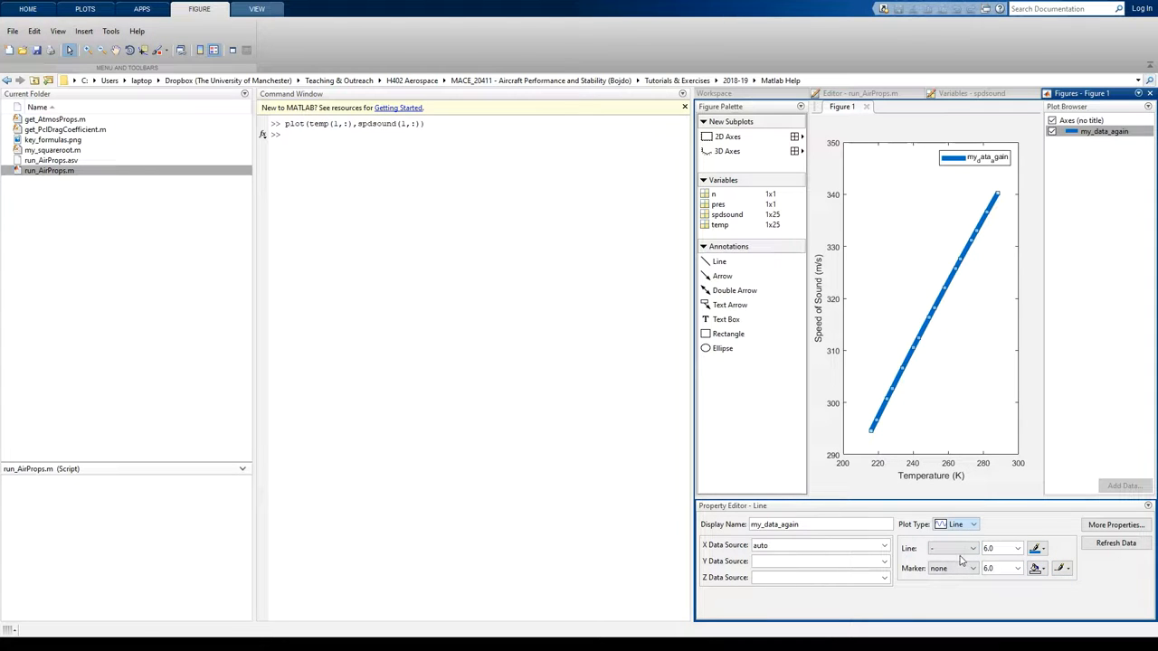
Change the my_data_again series Plot Type from Line to Area
left_click(956, 525)
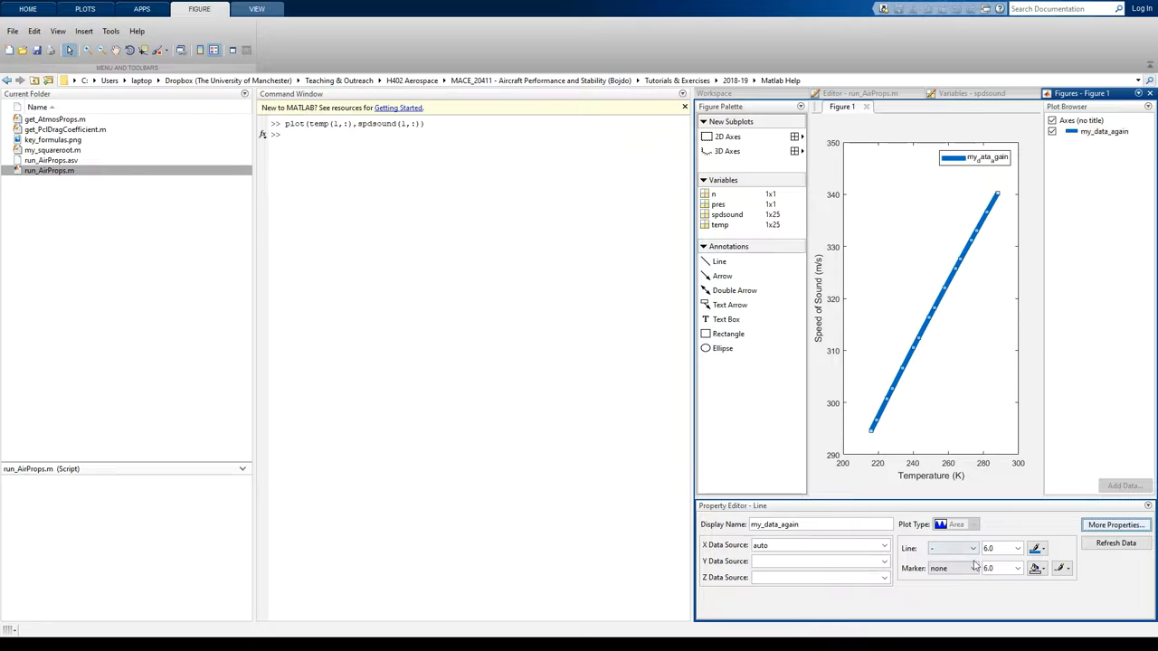
left_click(955, 525)
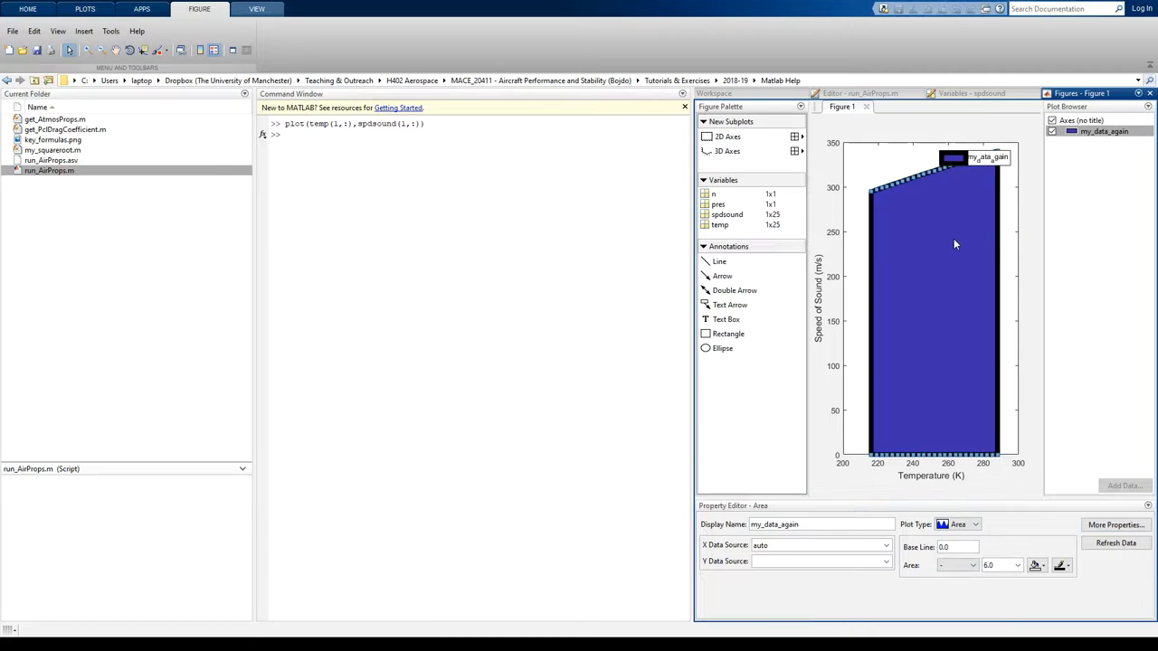
mouse_move(695, 391)
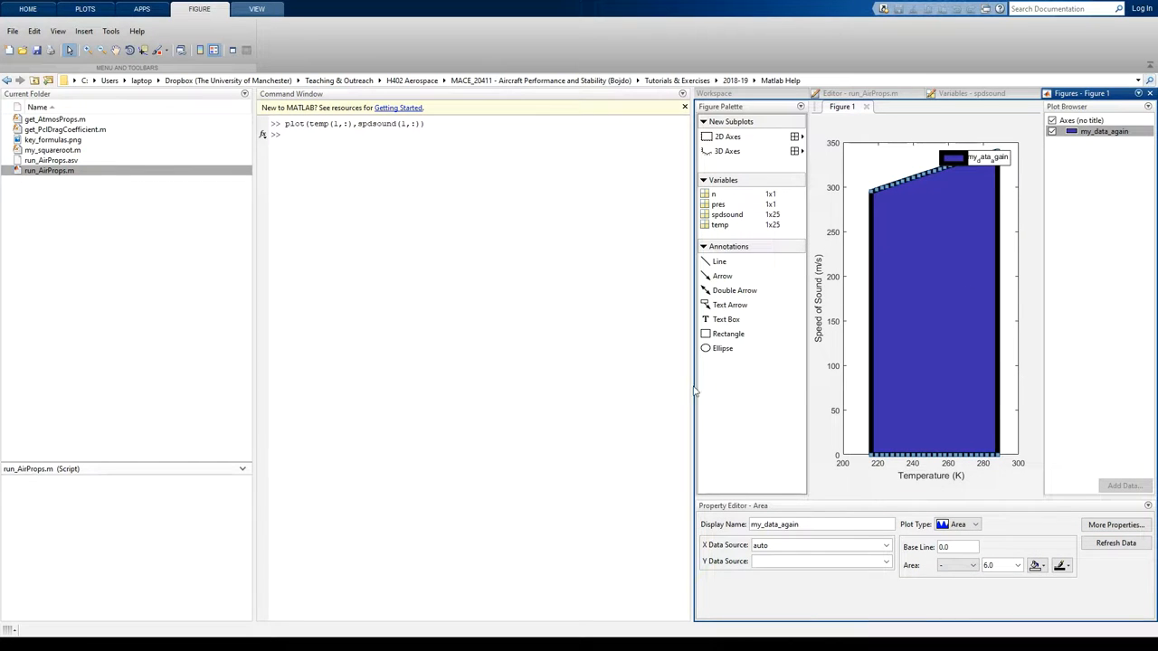
mouse_move(695, 275)
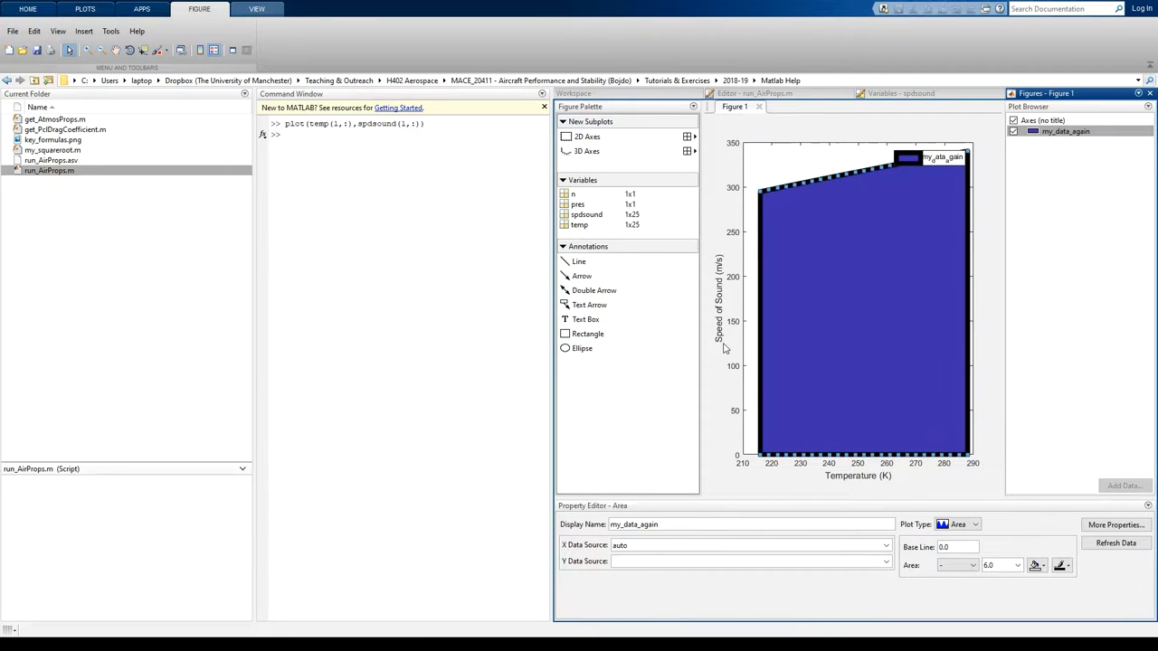
mouse_move(818, 148)
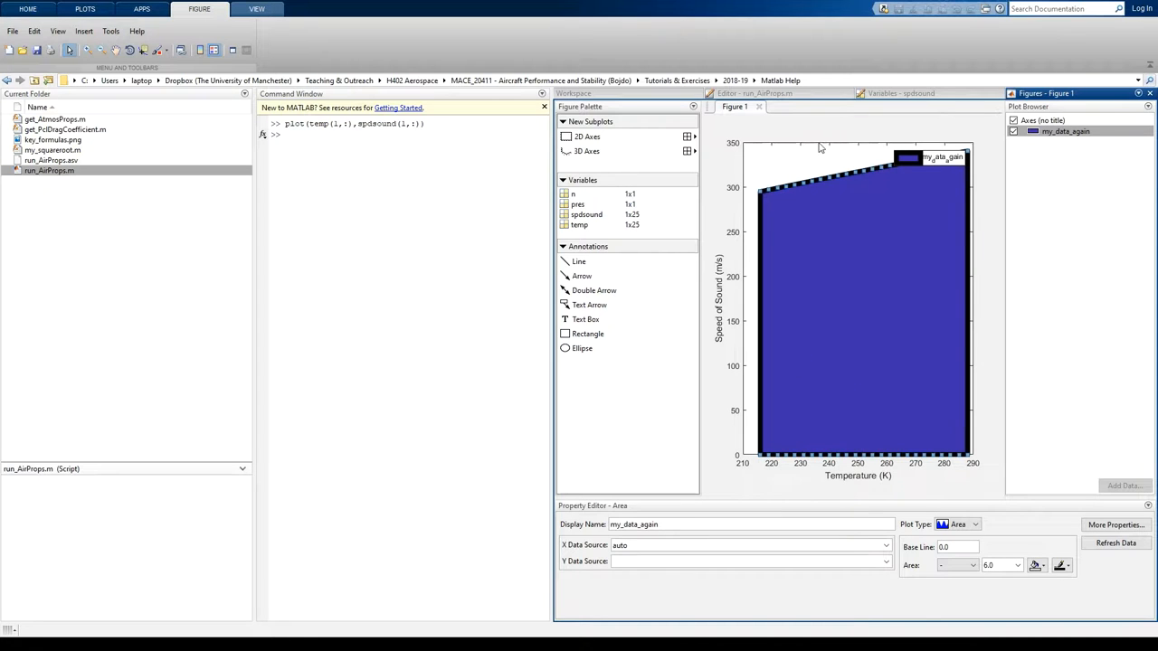
mouse_move(782, 246)
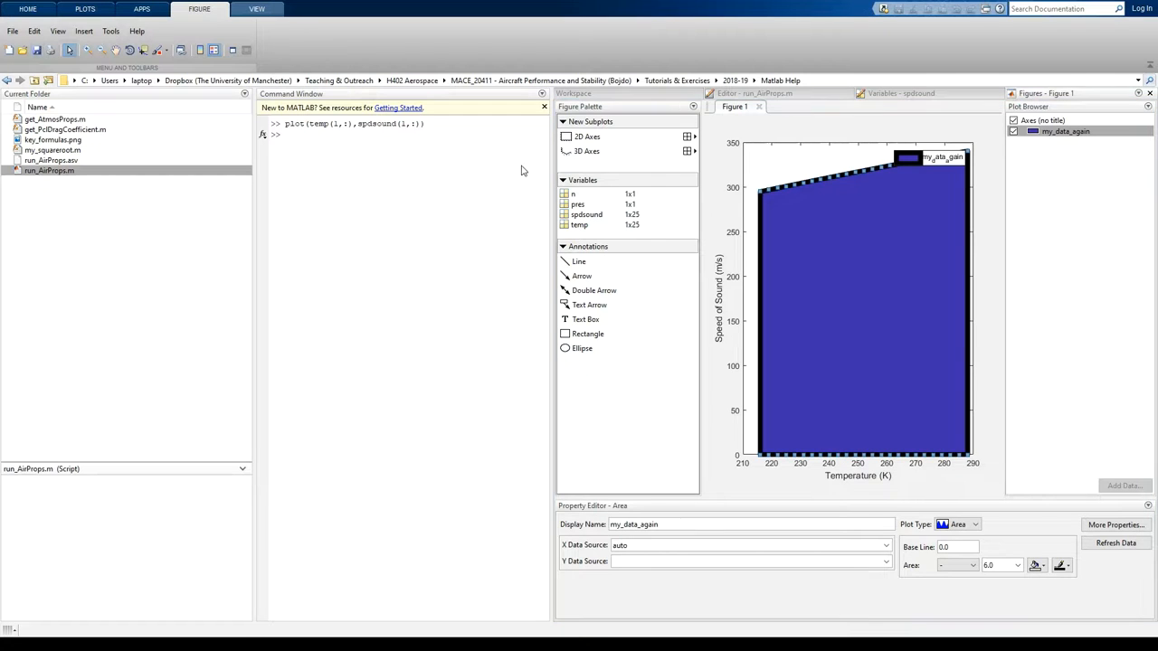
mouse_move(331, 210)
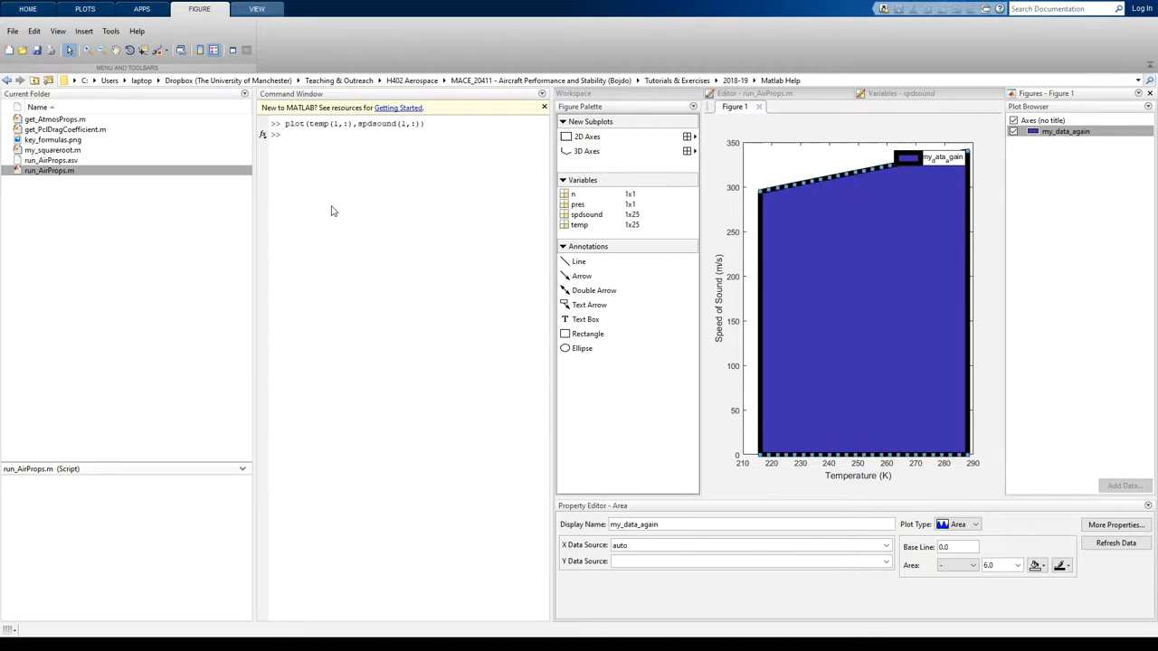
mouse_move(324, 208)
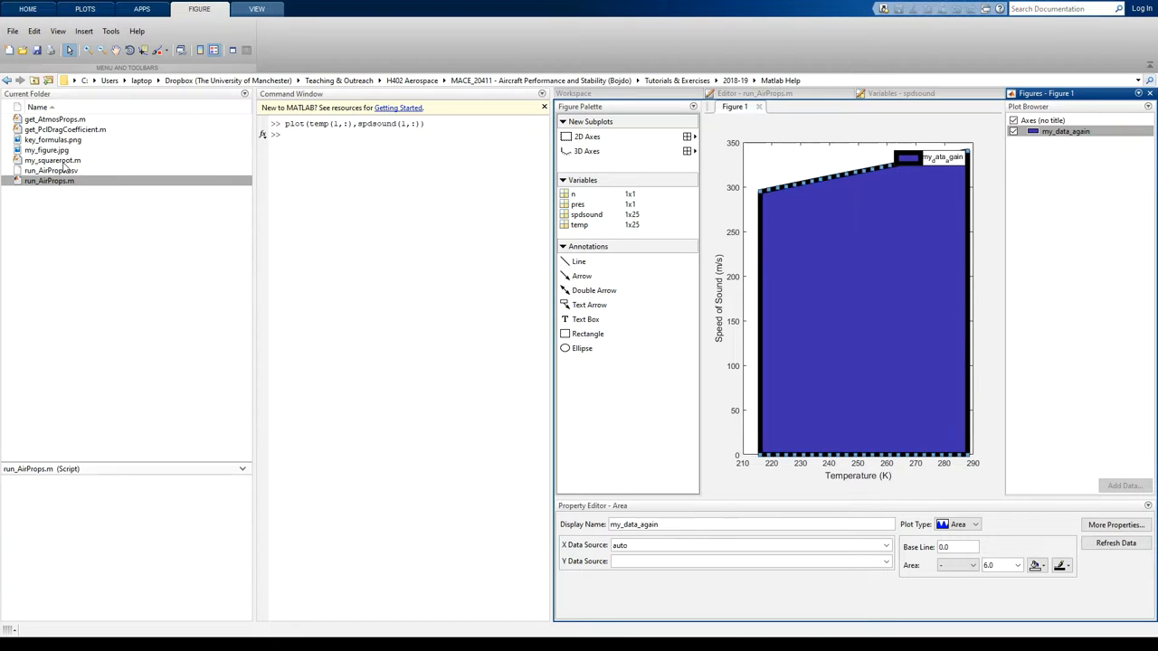
Preview the saved my_figure.jpg image from the current folder
left_click(47, 148)
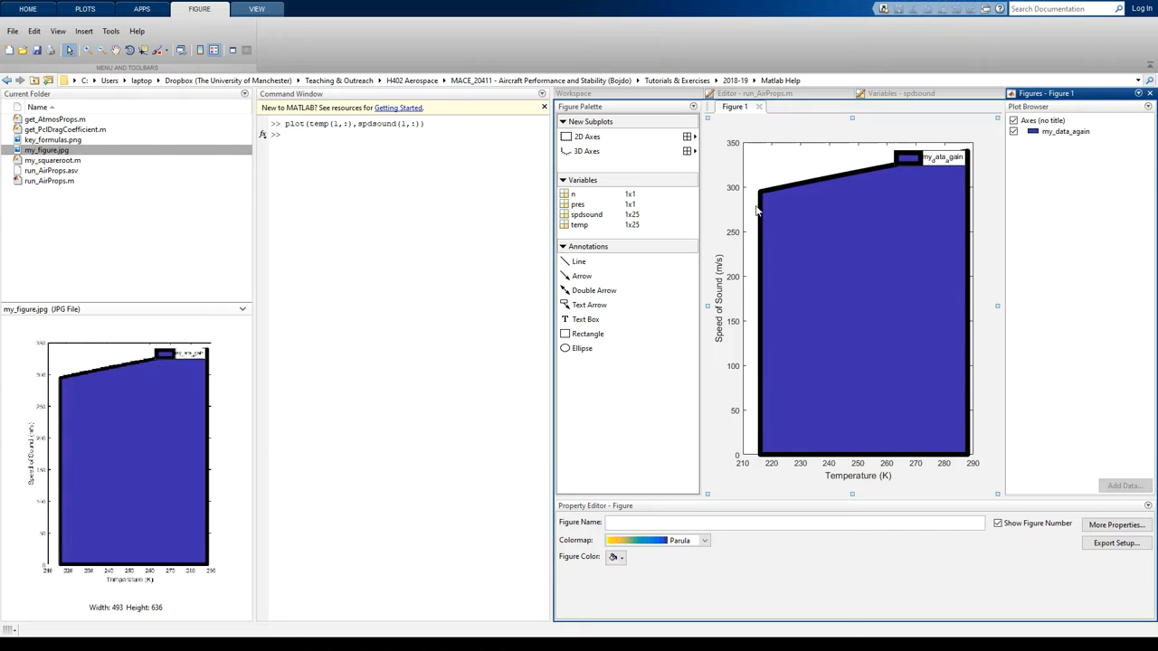
mouse_move(774, 242)
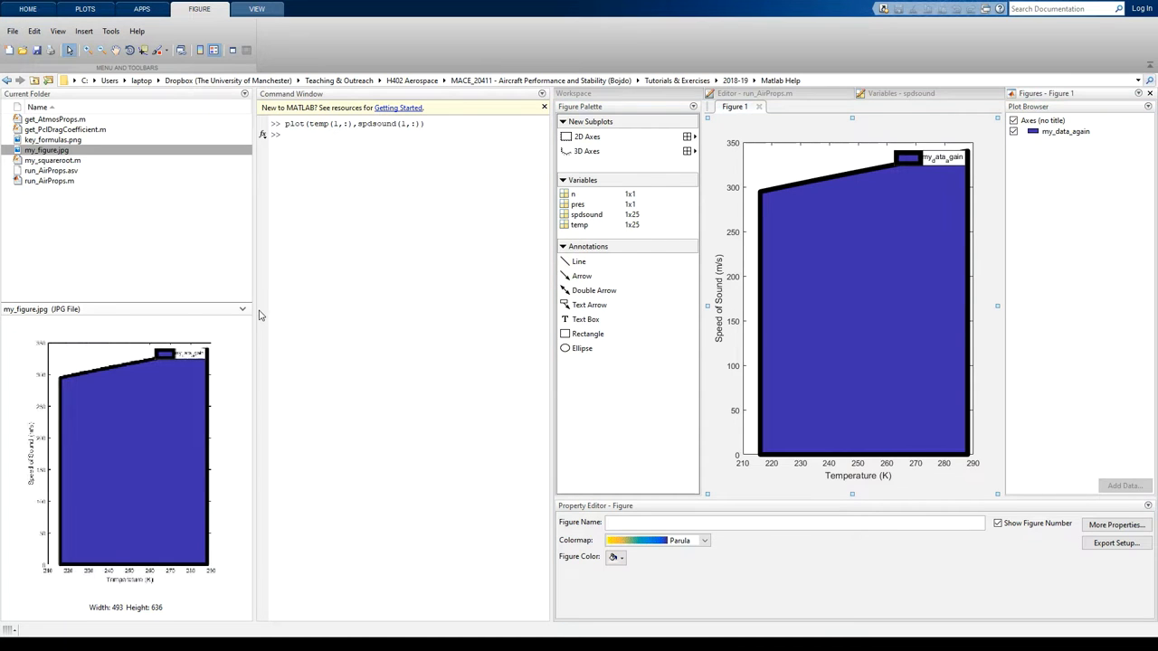
mouse_move(549, 312)
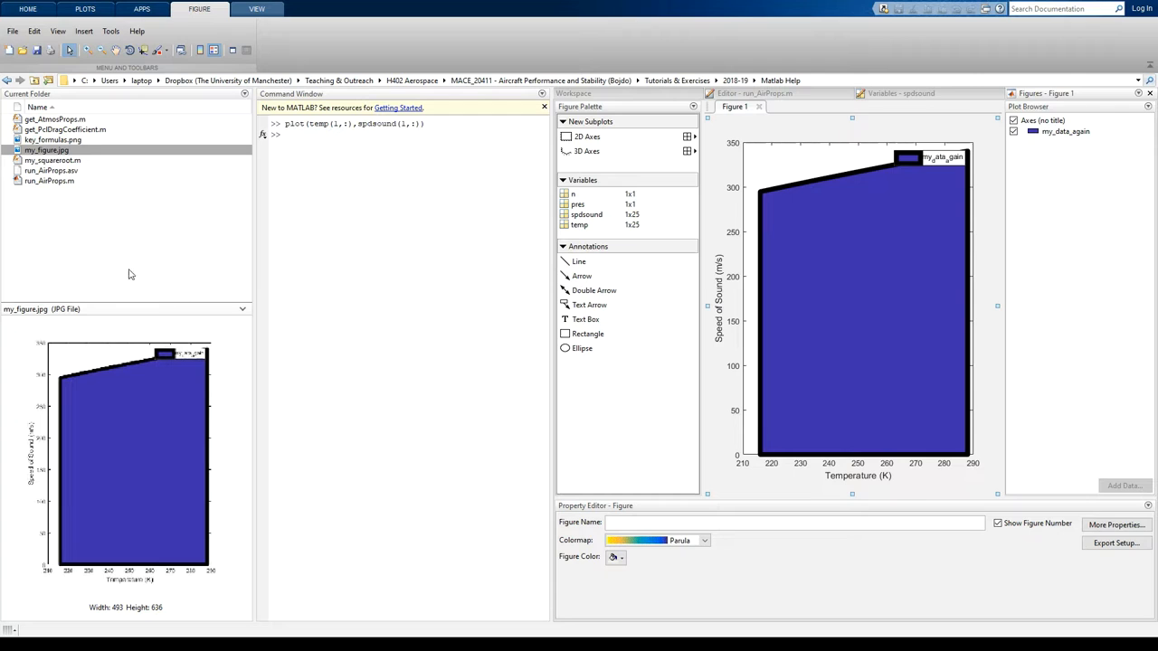
mouse_move(415, 61)
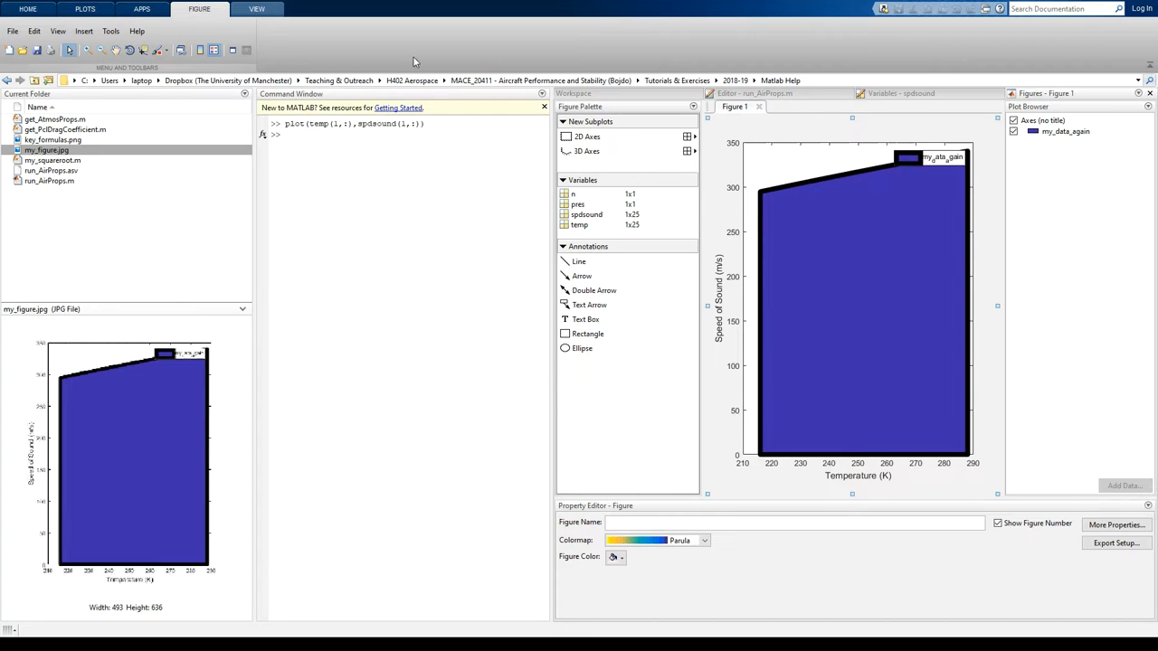
mouse_move(546, 275)
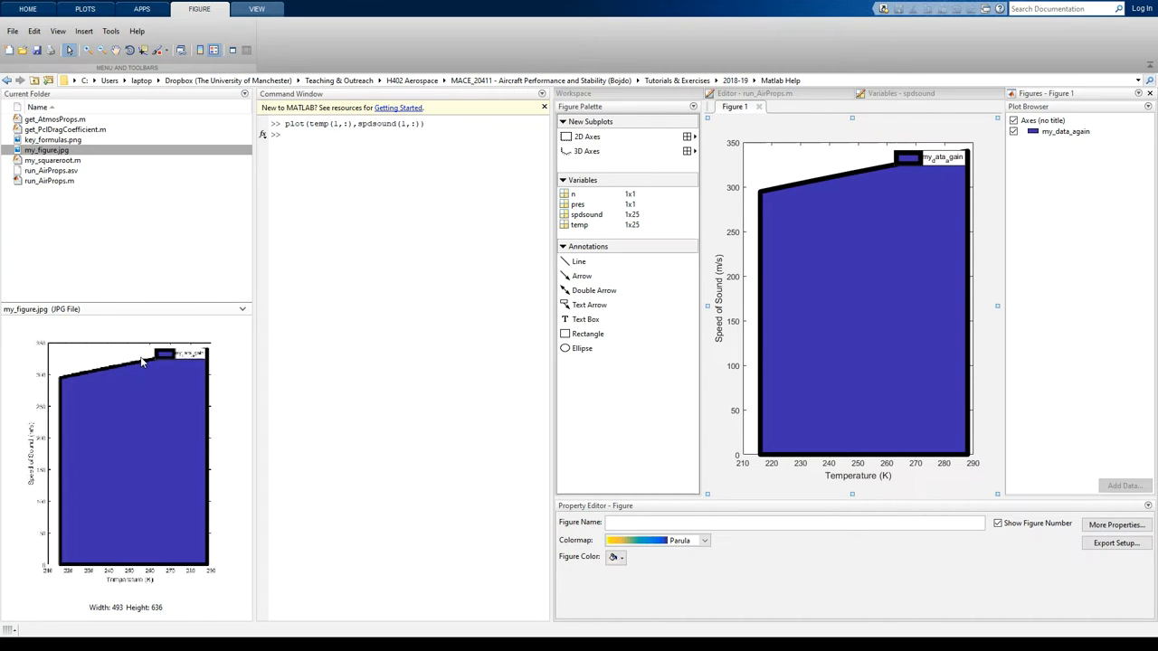
mouse_move(505, 315)
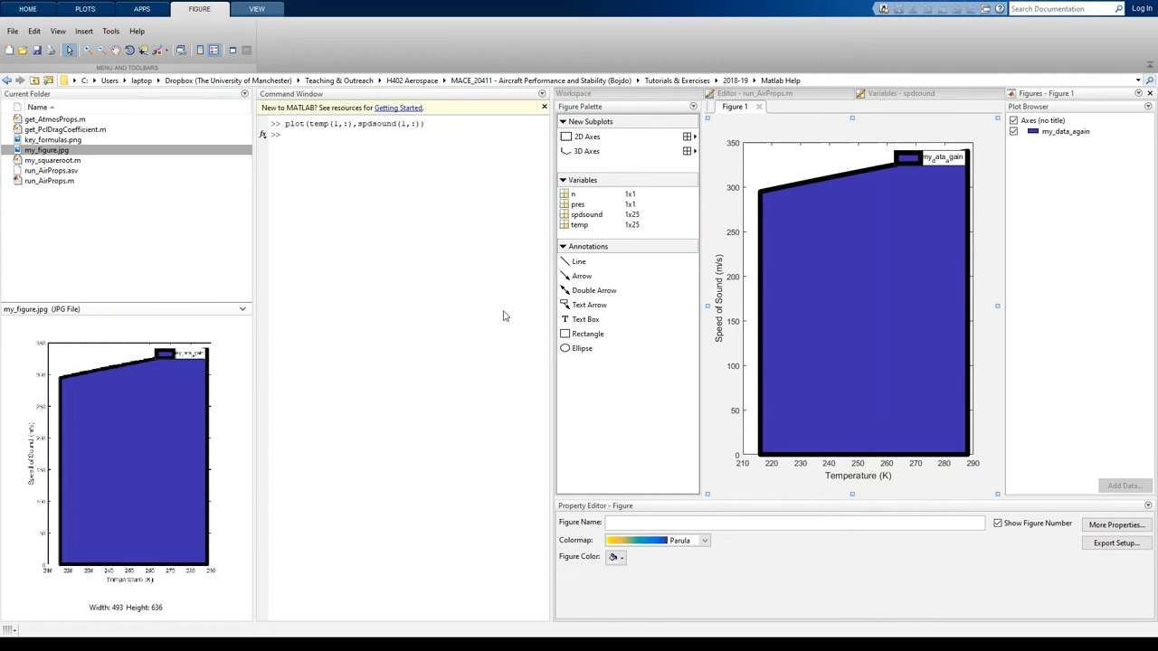
mouse_move(480, 310)
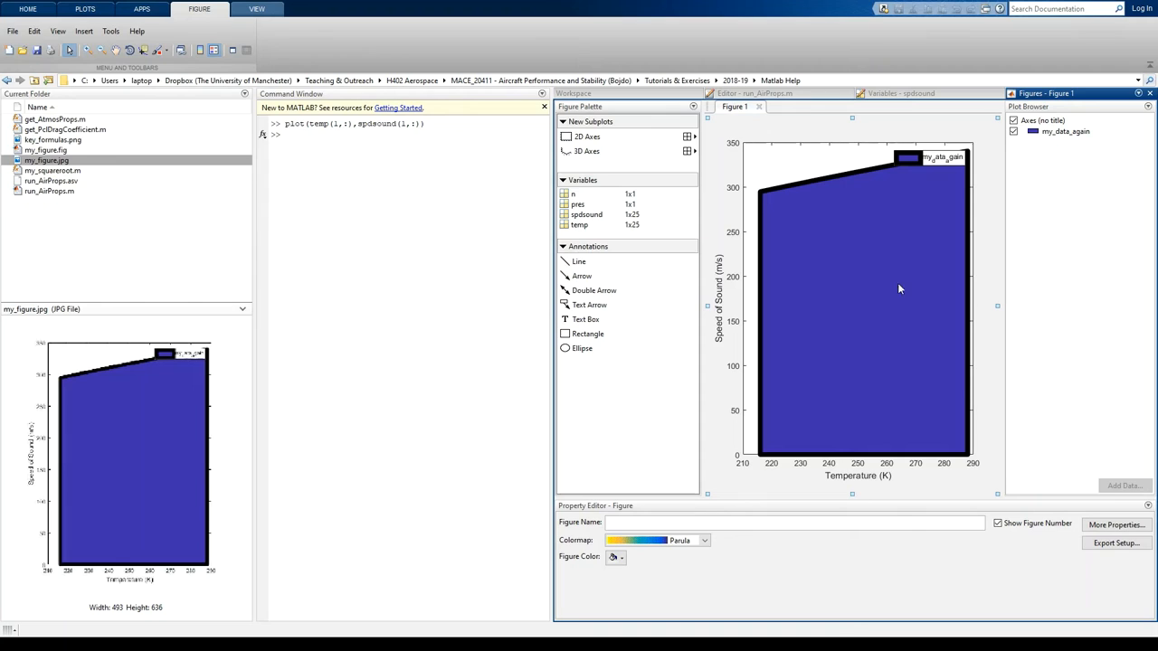
mouse_move(883, 365)
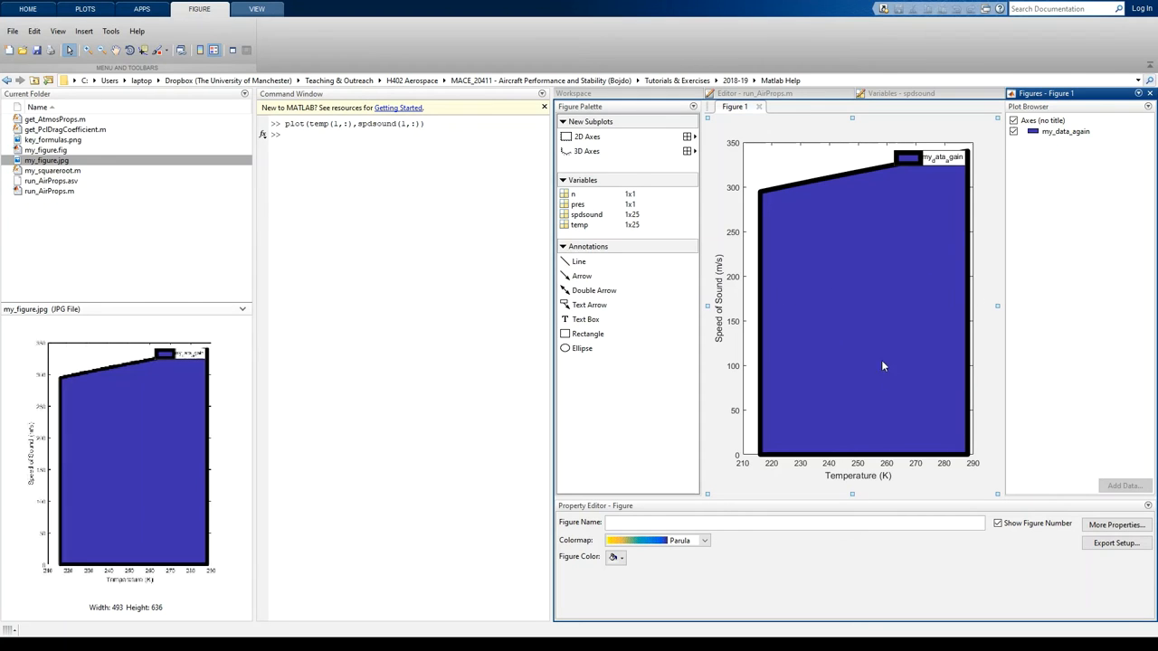
mouse_move(815, 316)
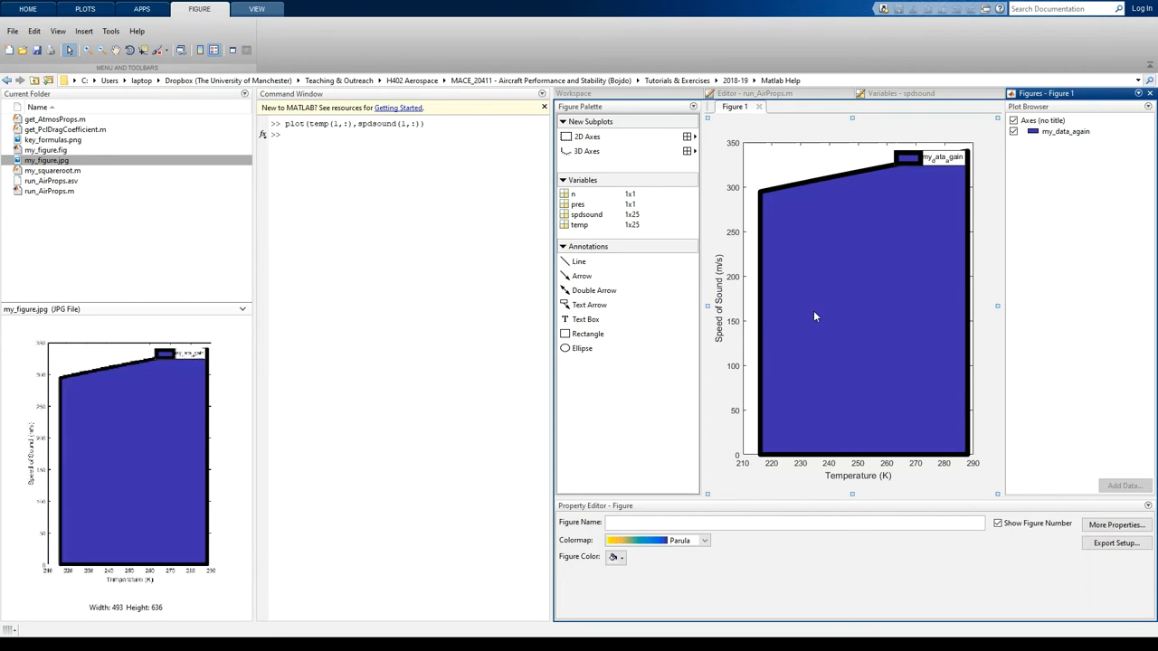